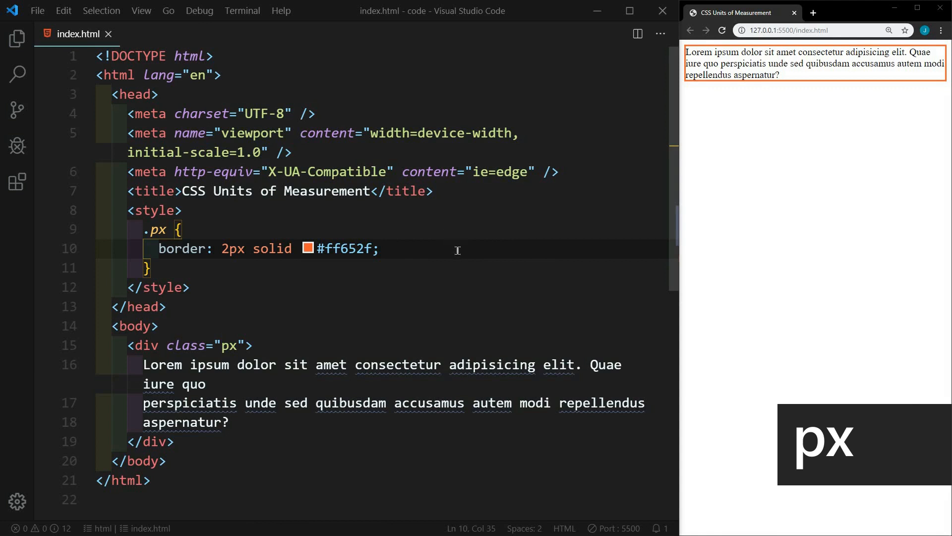
pyautogui.moveTo(242, 345)
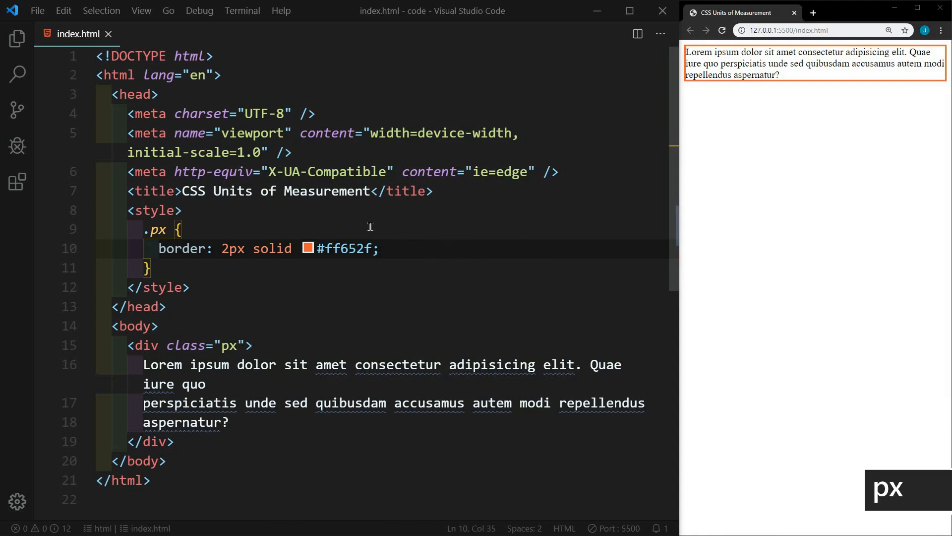
pyautogui.moveTo(394, 248)
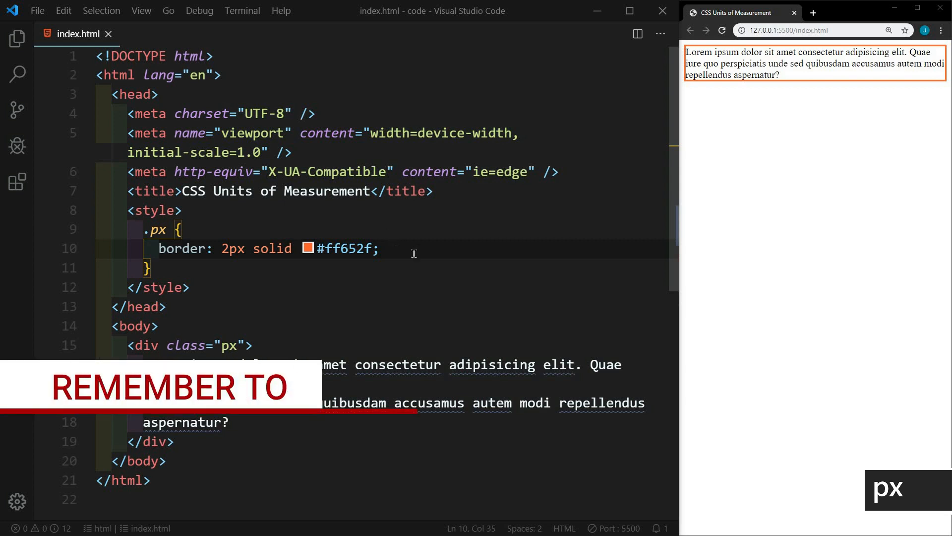
# Give the .px rule a width of 200px and save to refresh the preview.
pyautogui.press('Enter')
pyautogui.write('width: ;')
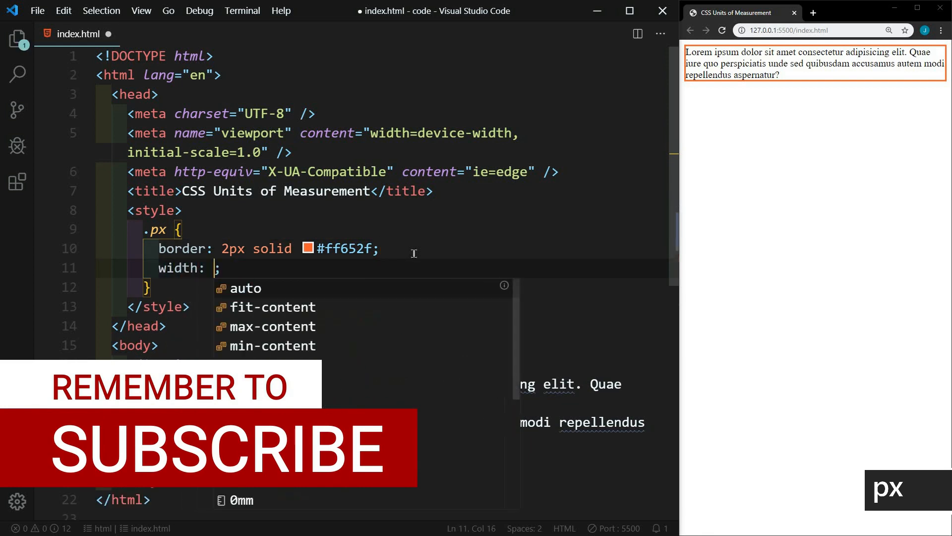
pyautogui.write('200px')
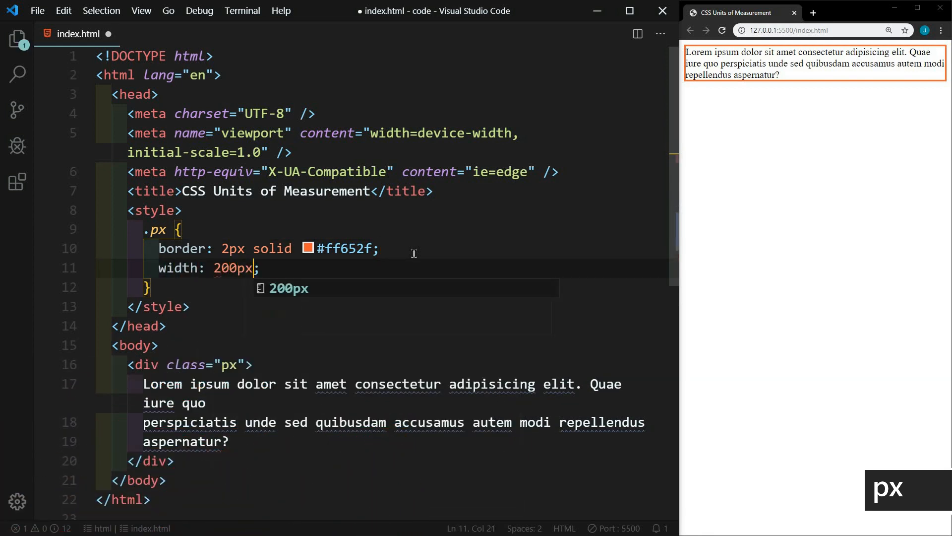
pyautogui.press('ctrl+s')
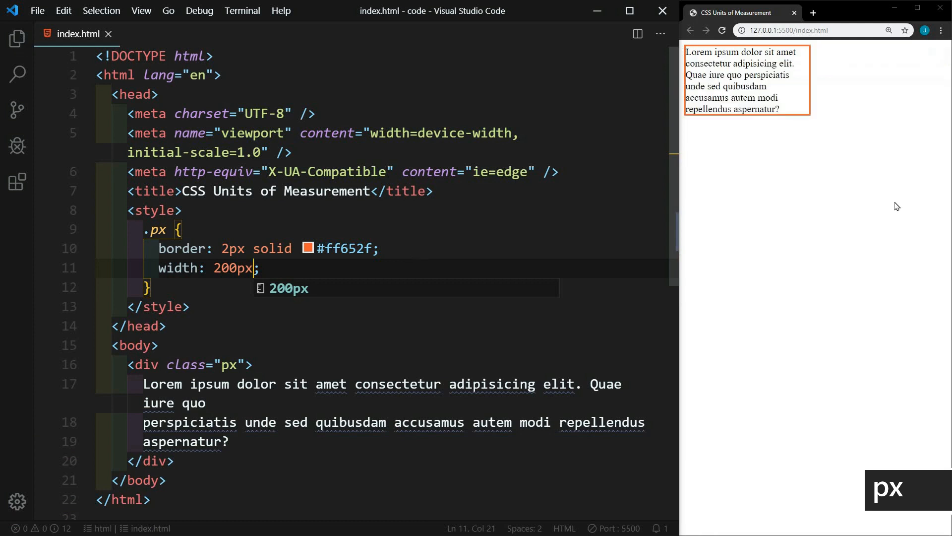
pyautogui.moveTo(802, 108)
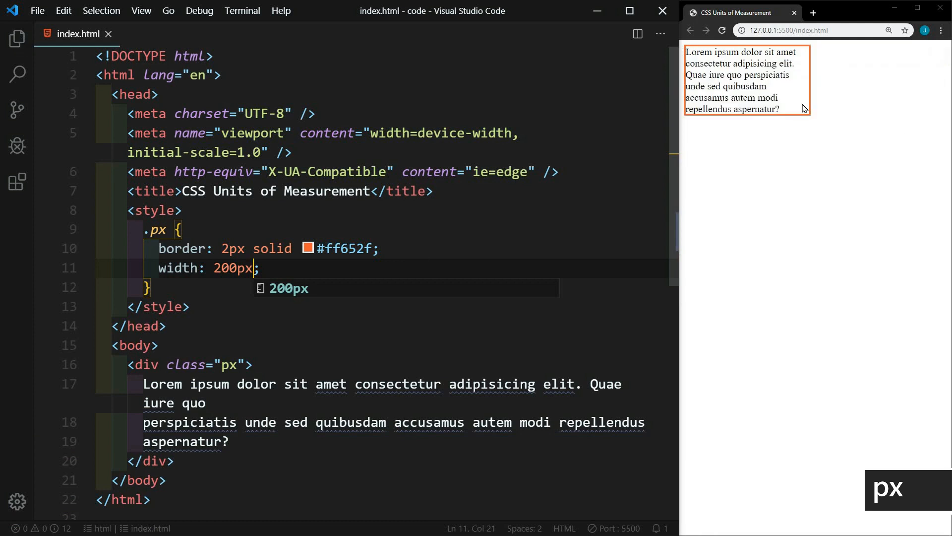
pyautogui.moveTo(804, 128)
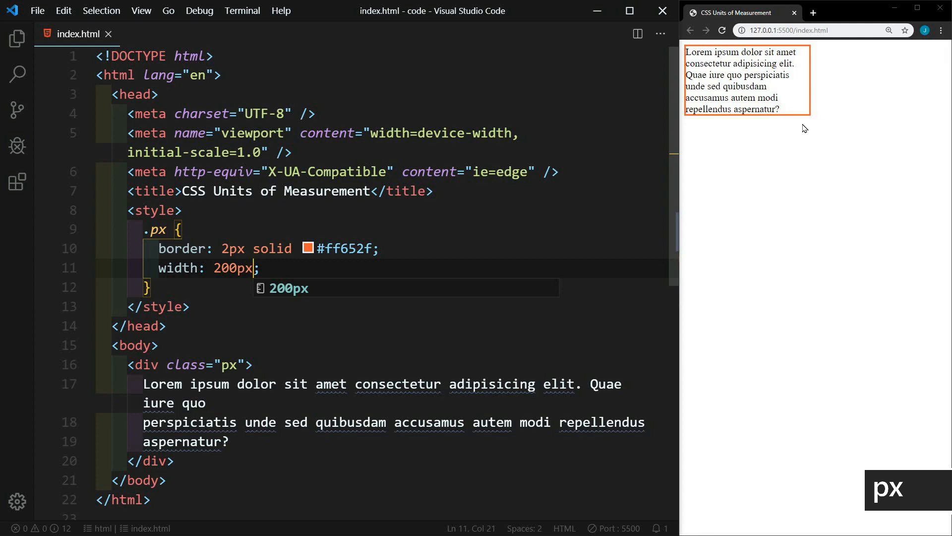
# Add font-size: 20px to the .px rule.
pyautogui.write('f')
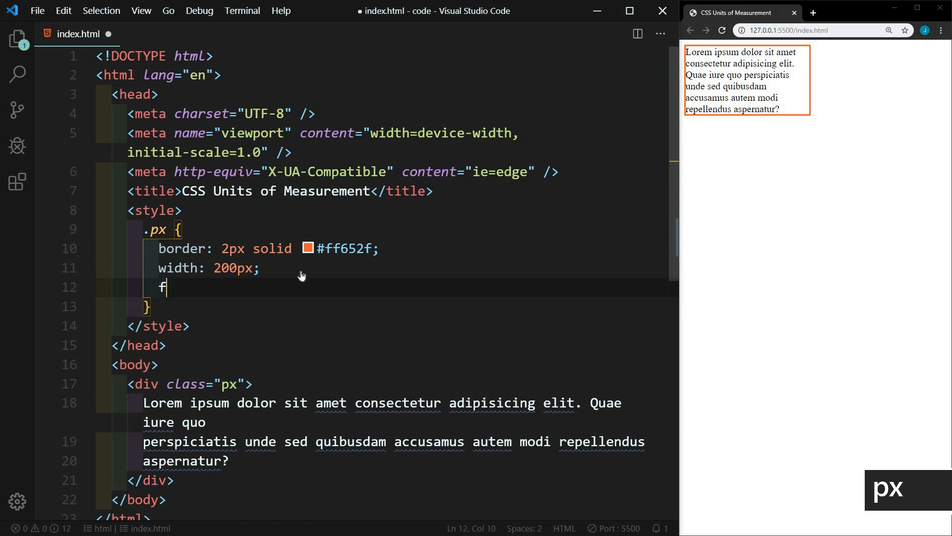
pyautogui.write('ont-size: ;')
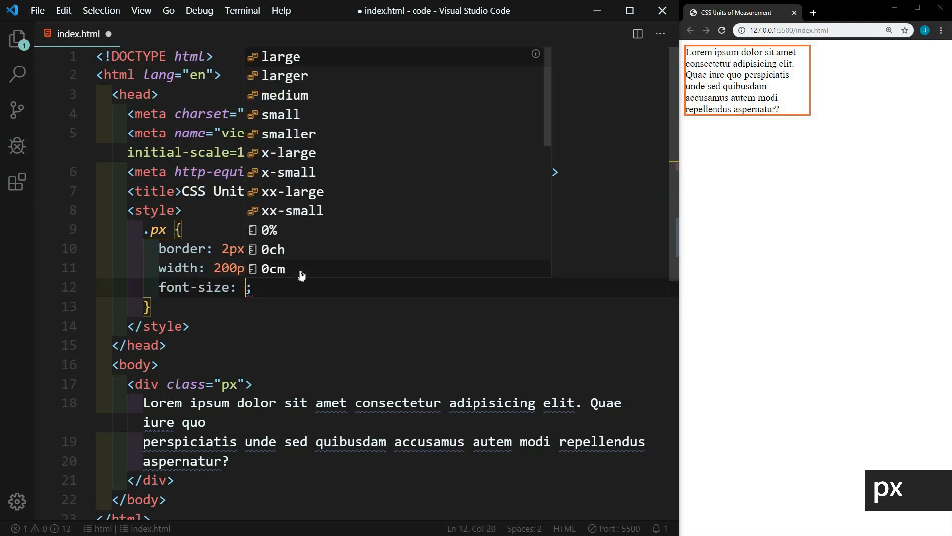
pyautogui.write('20')
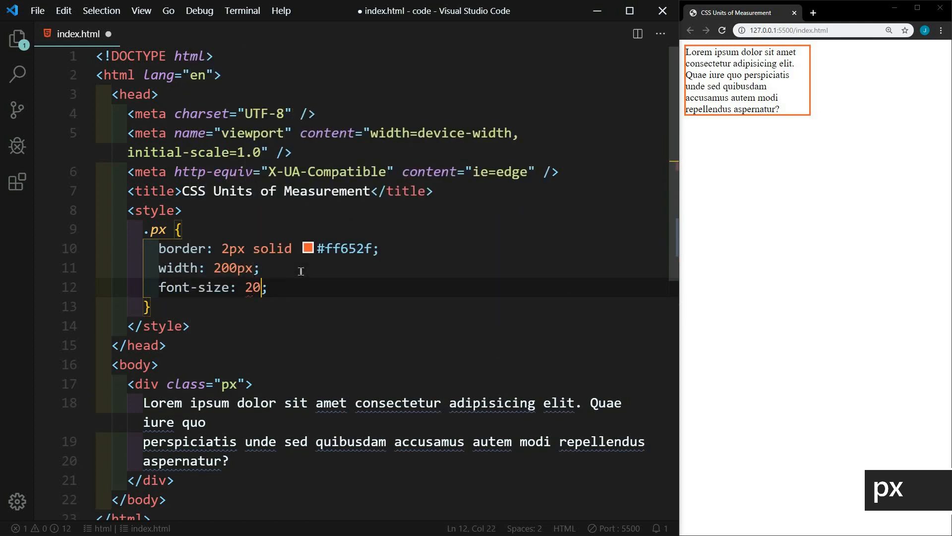
pyautogui.write('px')
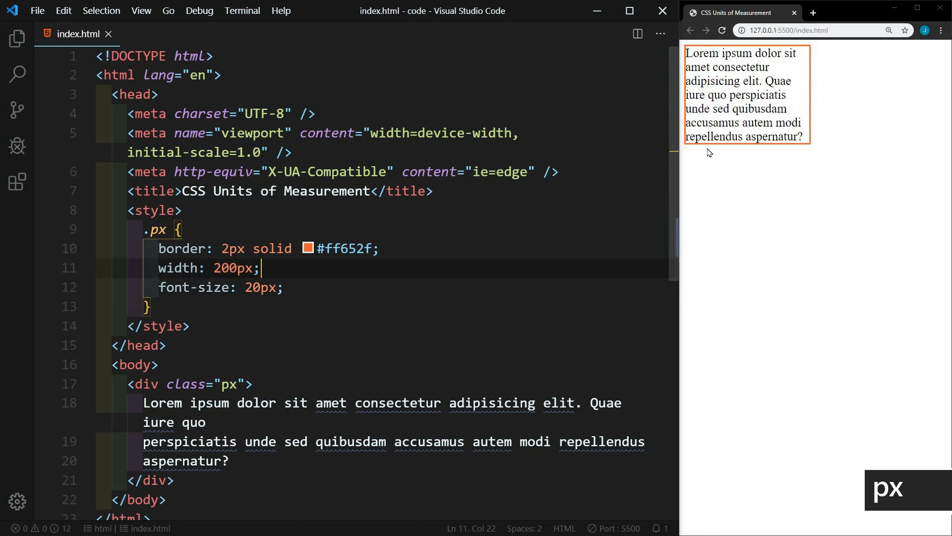
pyautogui.moveTo(720, 151)
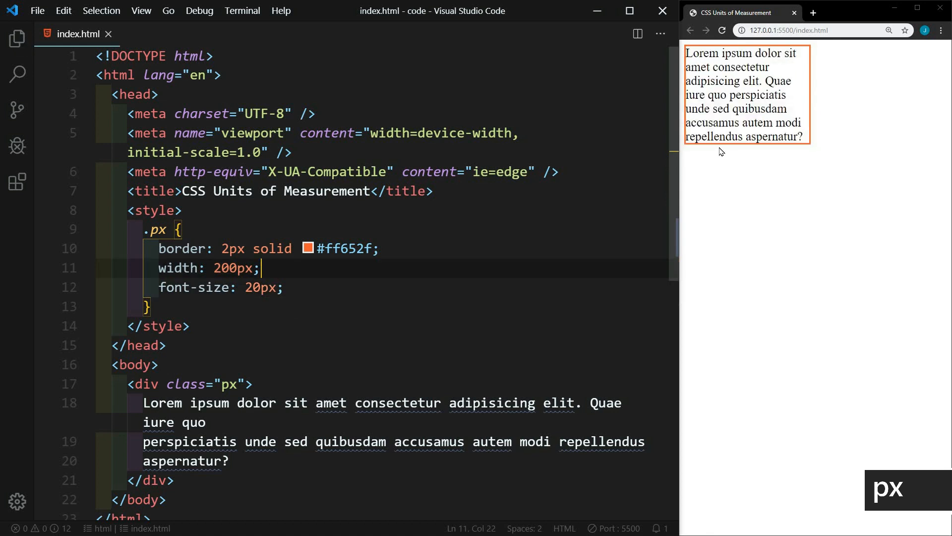
pyautogui.moveTo(242, 406)
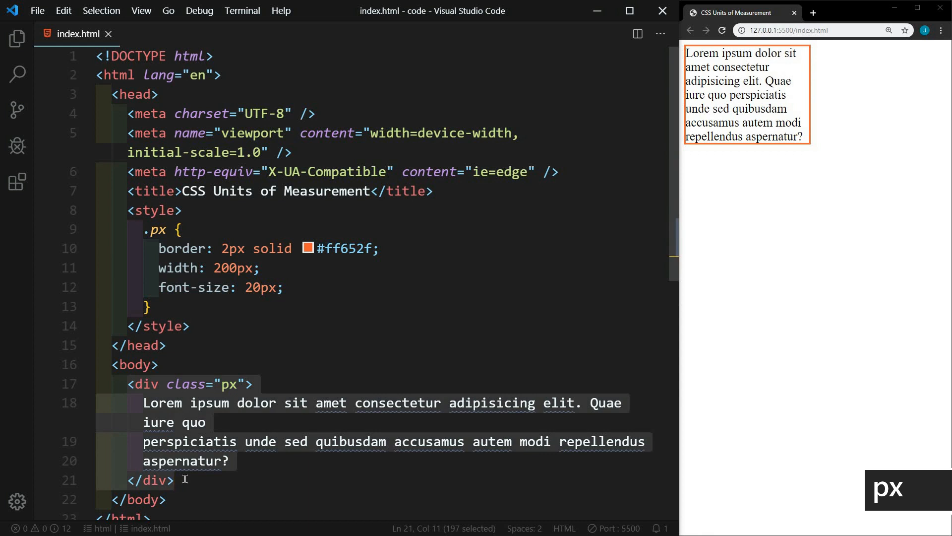
# Duplicate the px div as class percent and start a .percent rule with a border.
pyautogui.press('ctrl+v')
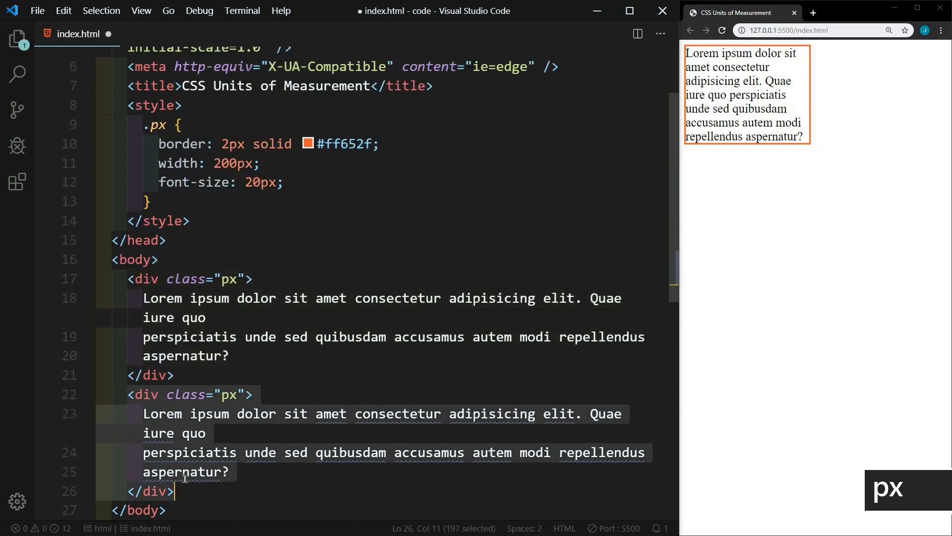
pyautogui.doubleClick(230, 394)
pyautogui.write('ercent')
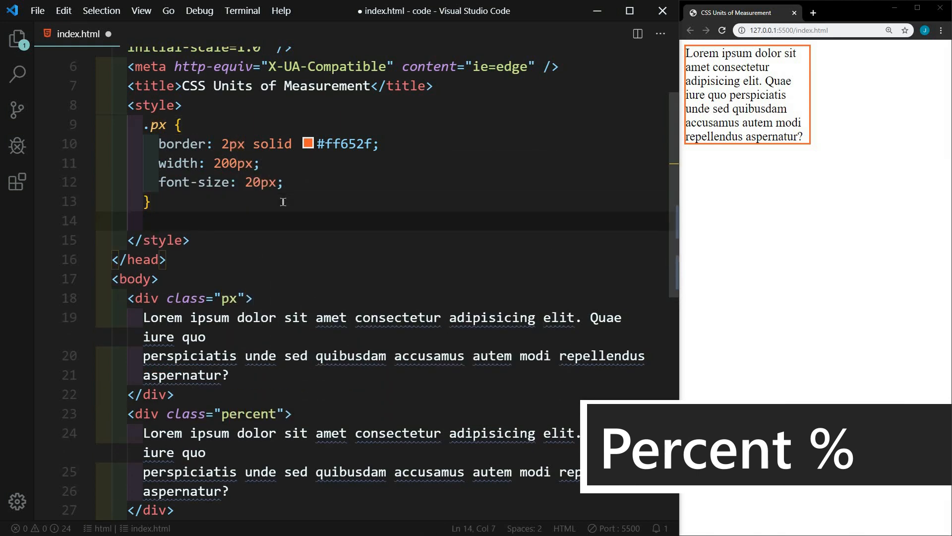
pyautogui.write('.percent')
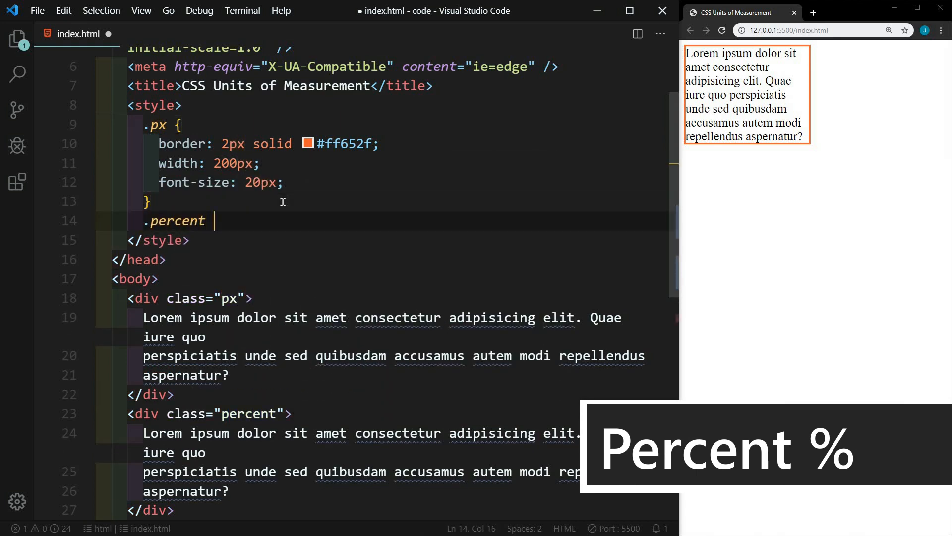
pyautogui.write('{ bor')
pyautogui.write('width: ;')
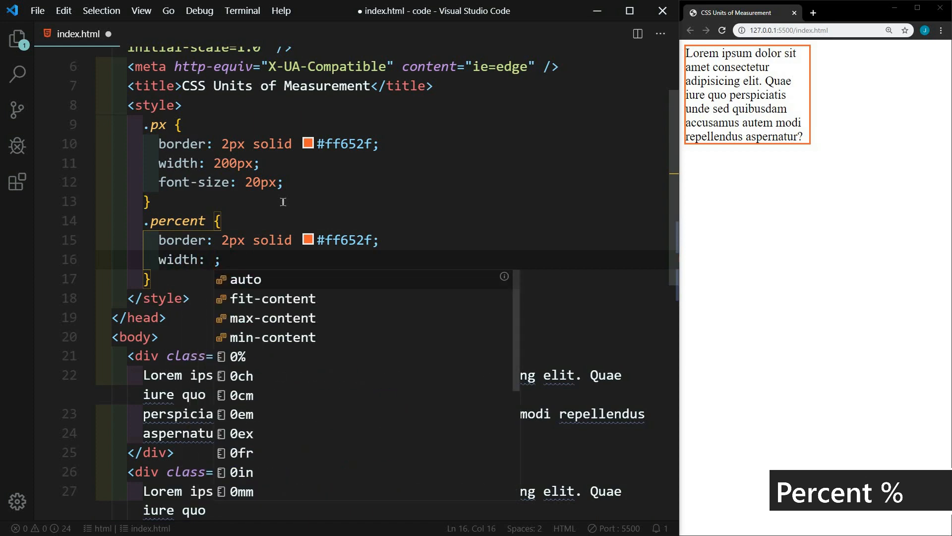
# Give the .percent rule width 50% and font-size 50%.
pyautogui.write('50%')
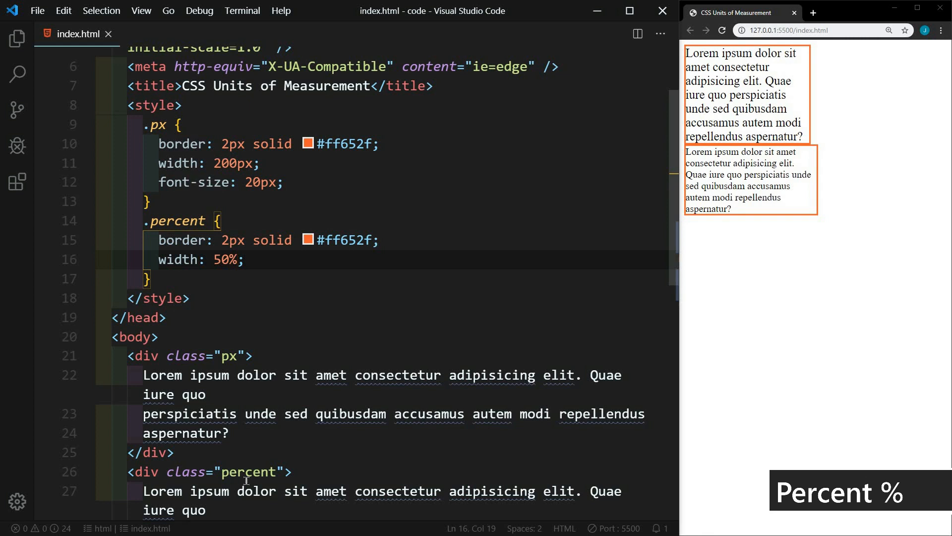
pyautogui.moveTo(130, 352)
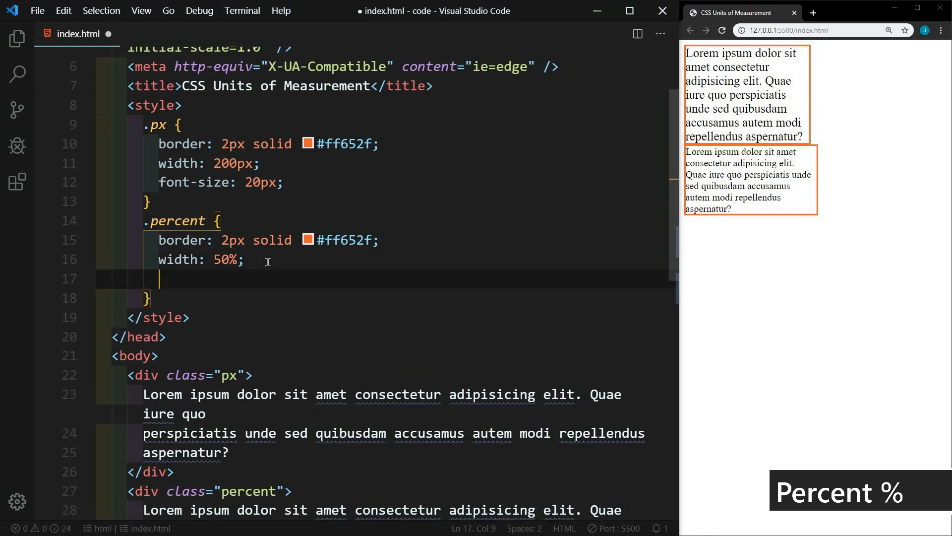
pyautogui.write('font-size: ;')
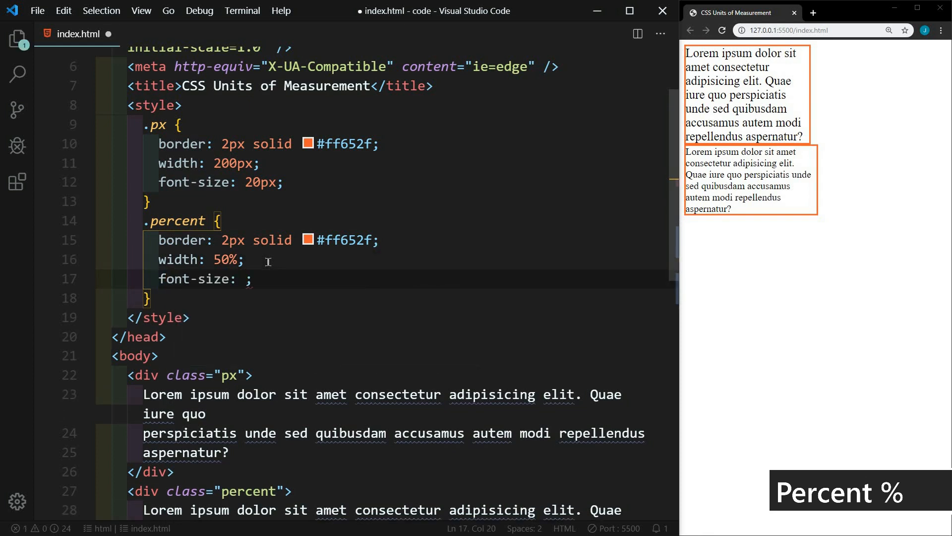
pyautogui.write('50%')
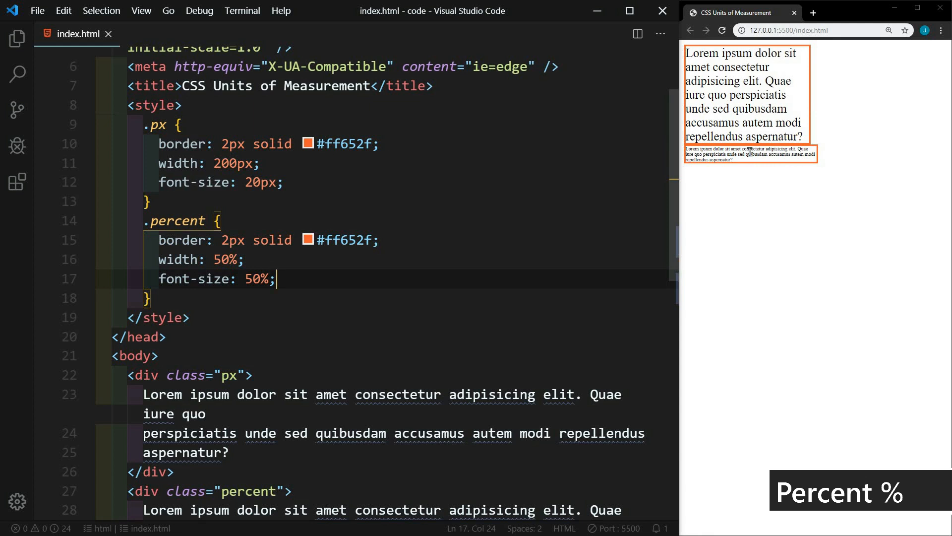
pyautogui.moveTo(502, 252)
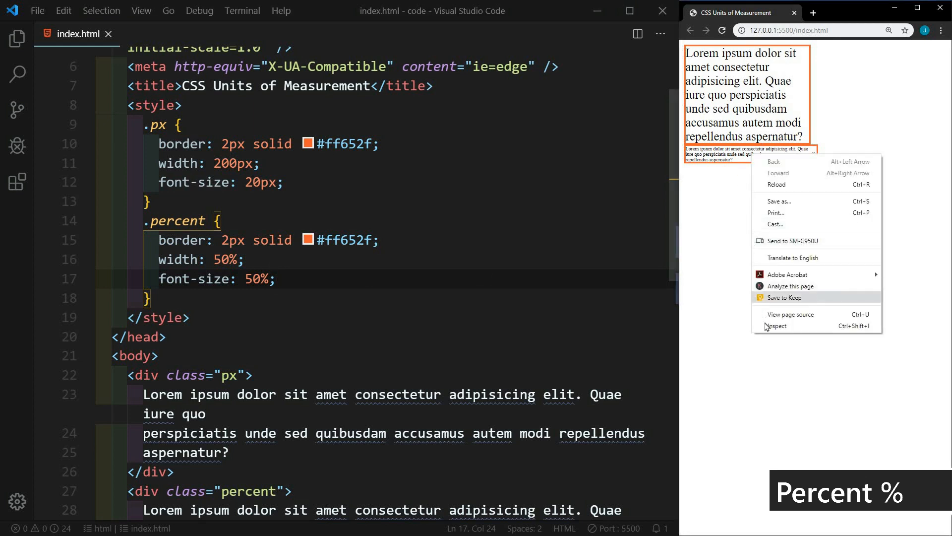
pyautogui.click(778, 325)
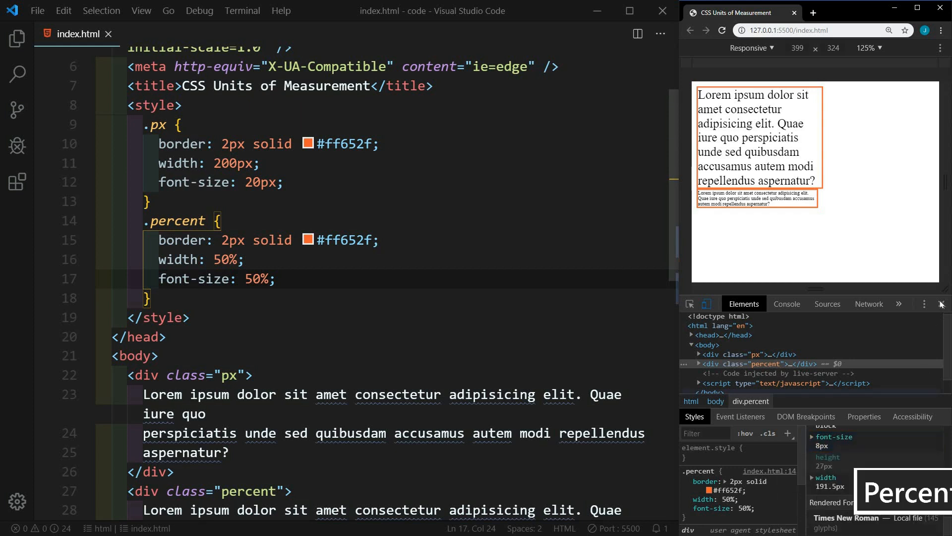
pyautogui.click(940, 303)
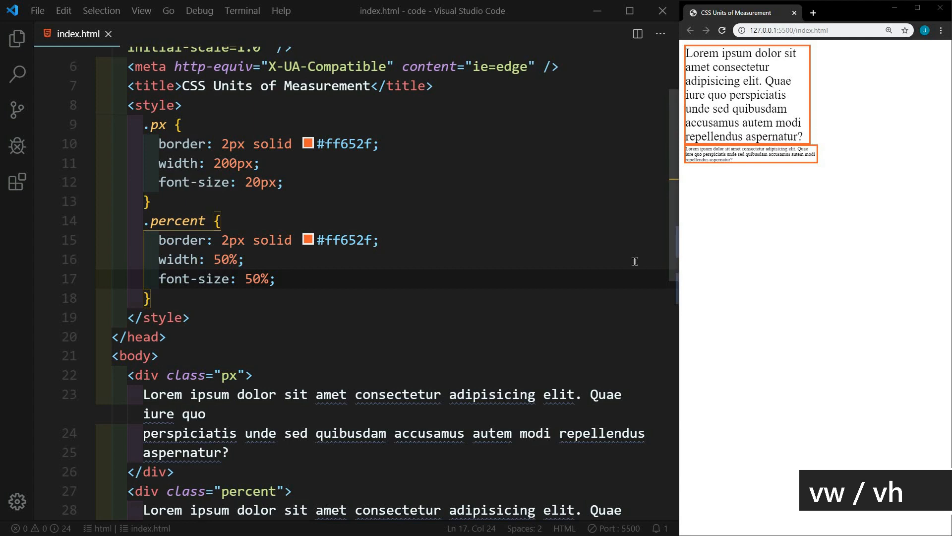
# Duplicate the percent div as class vw and add a .vw rule with width 50vw.
pyautogui.scroll(-3)
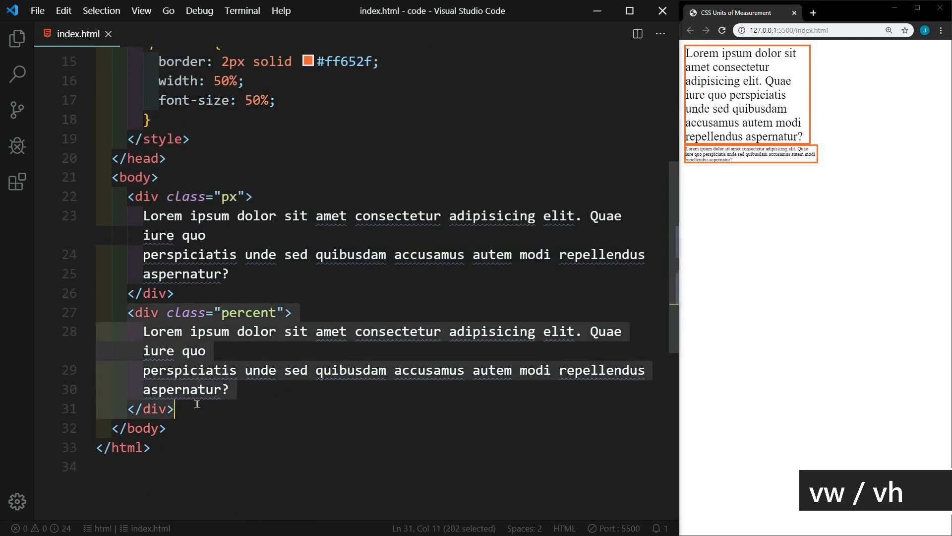
pyautogui.press('ctrl+v')
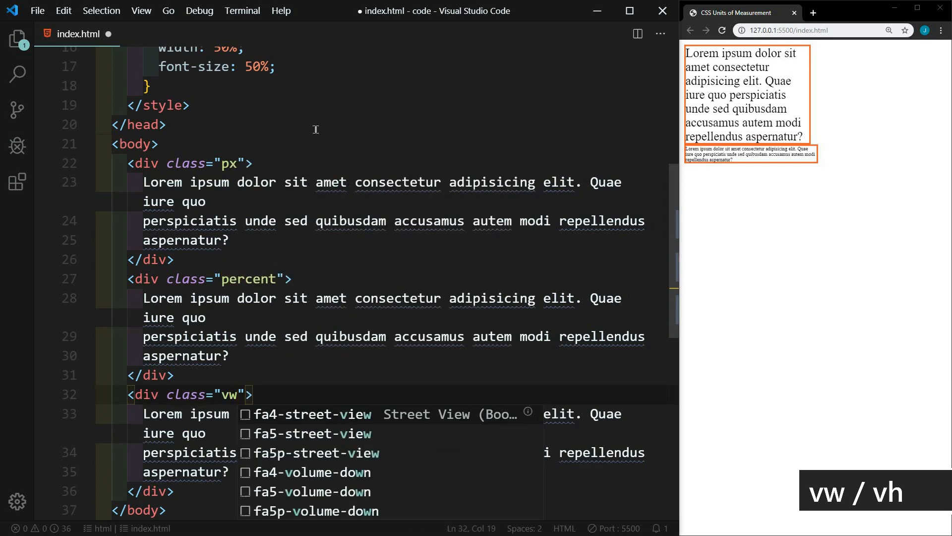
pyautogui.scroll(3)
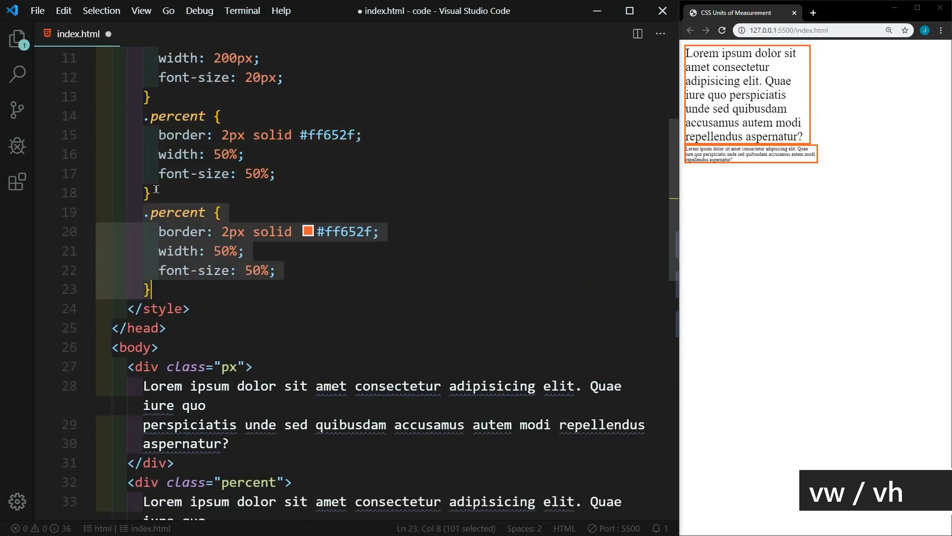
pyautogui.write('.vw {')
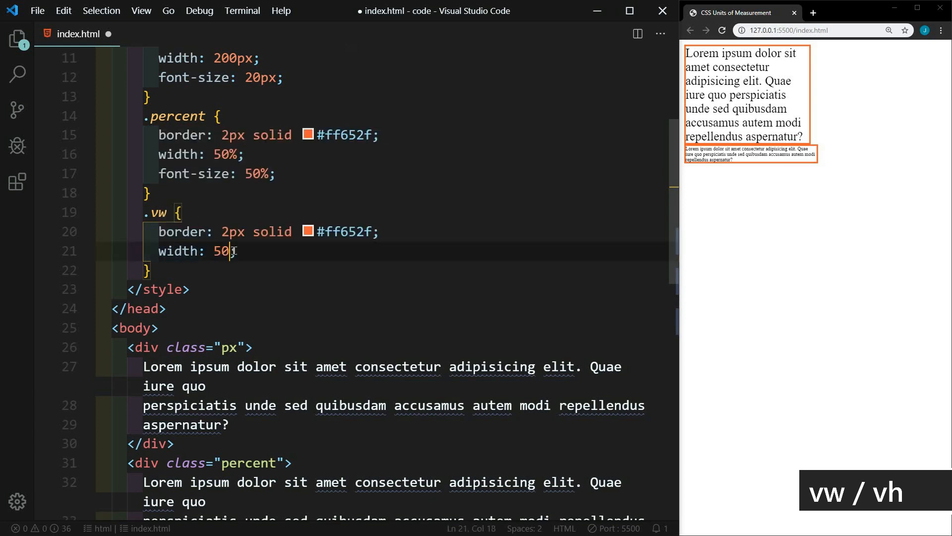
pyautogui.write('vw')
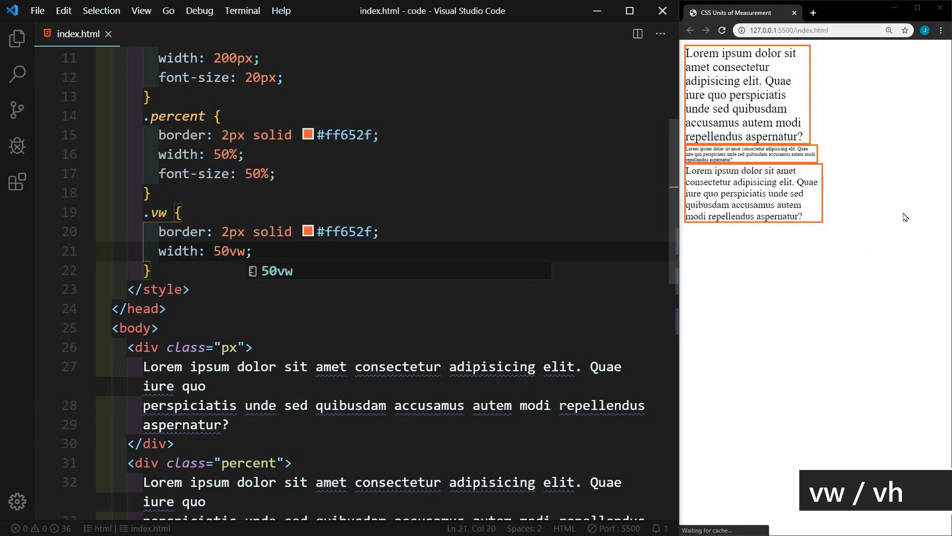
pyautogui.moveTo(858, 166)
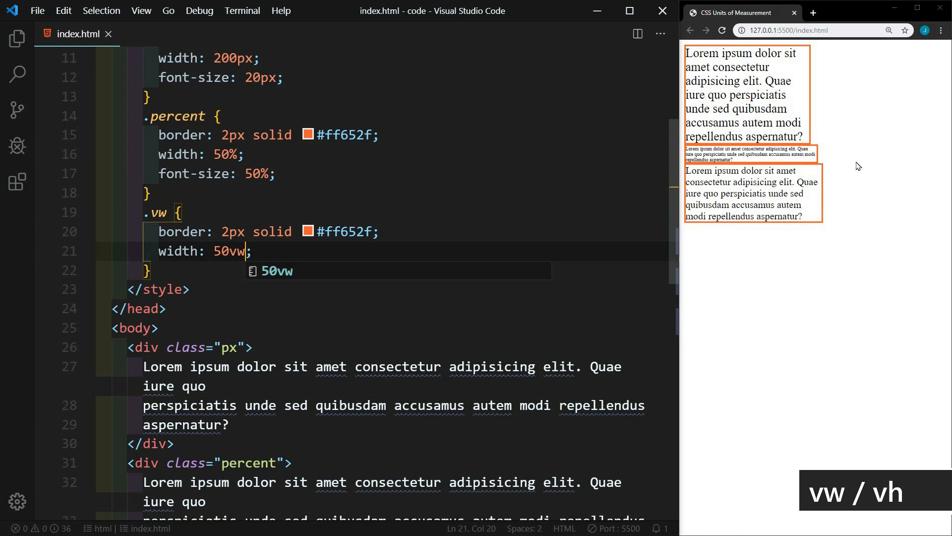
pyautogui.moveTo(838, 172)
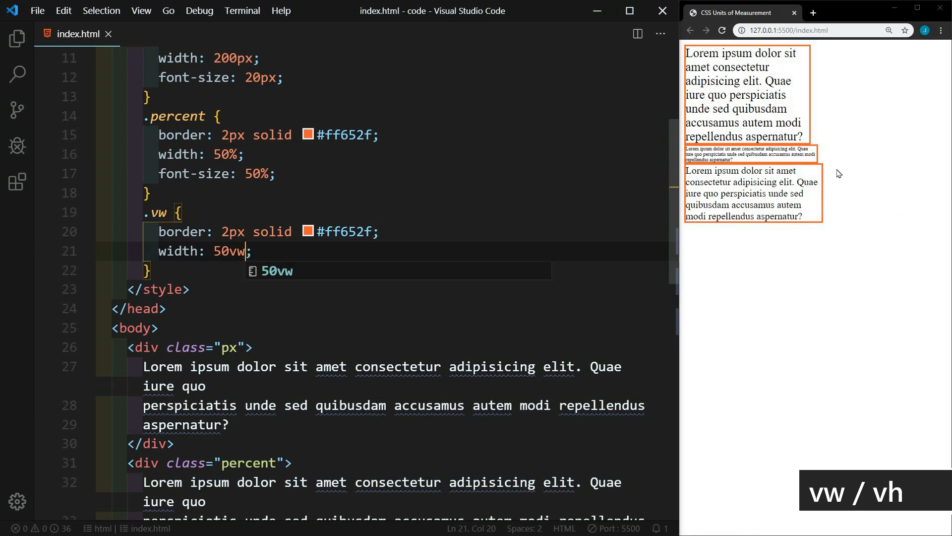
pyautogui.moveTo(826, 157)
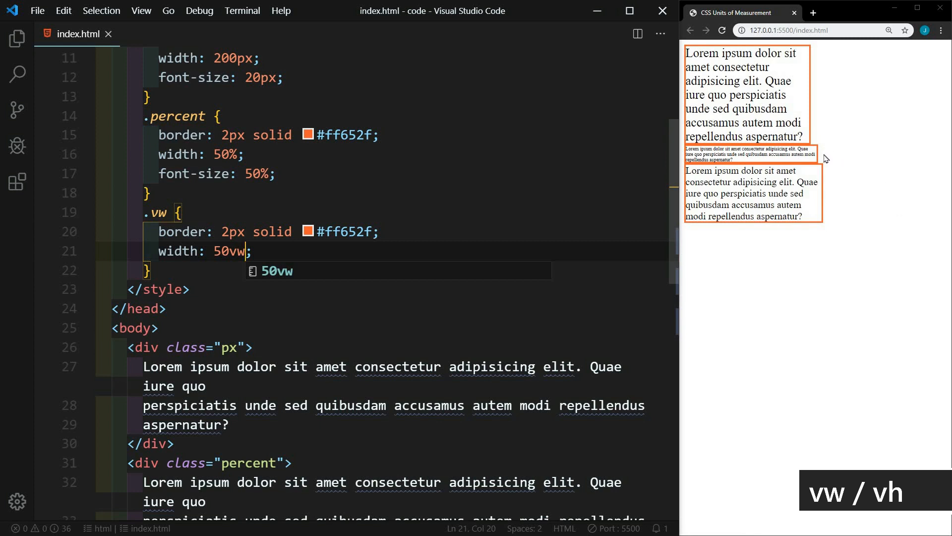
pyautogui.moveTo(835, 195)
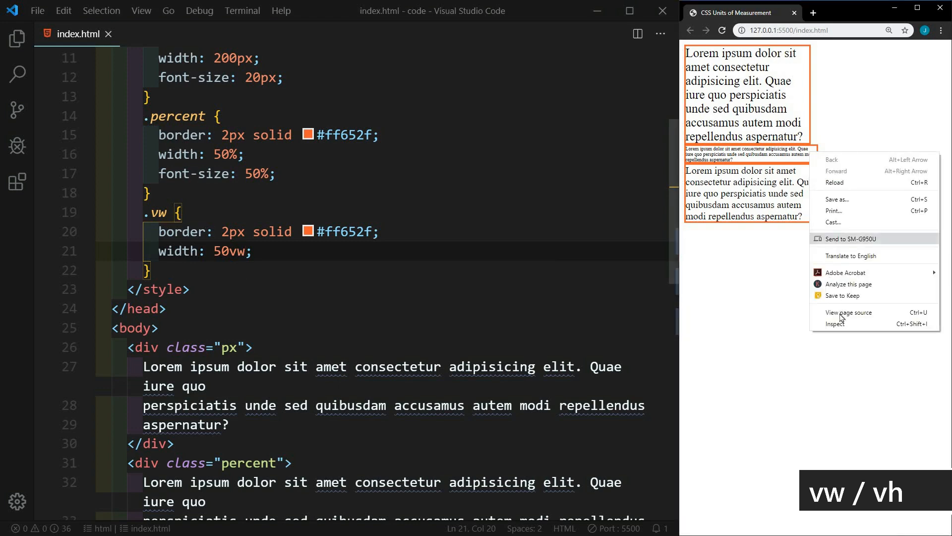
# Draft a universal * rule with padding: 0 and margin: 0 above the other styles.
pyautogui.click(835, 323)
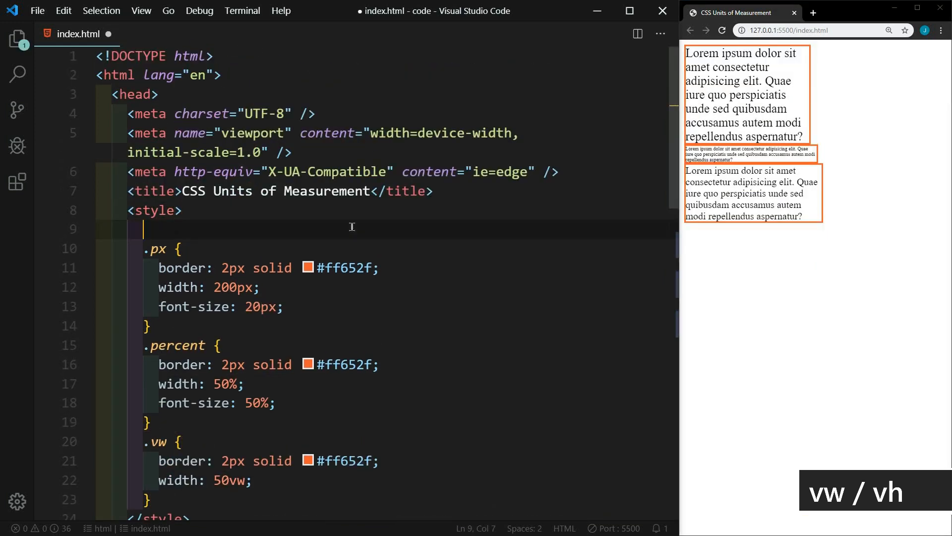
pyautogui.write('* {')
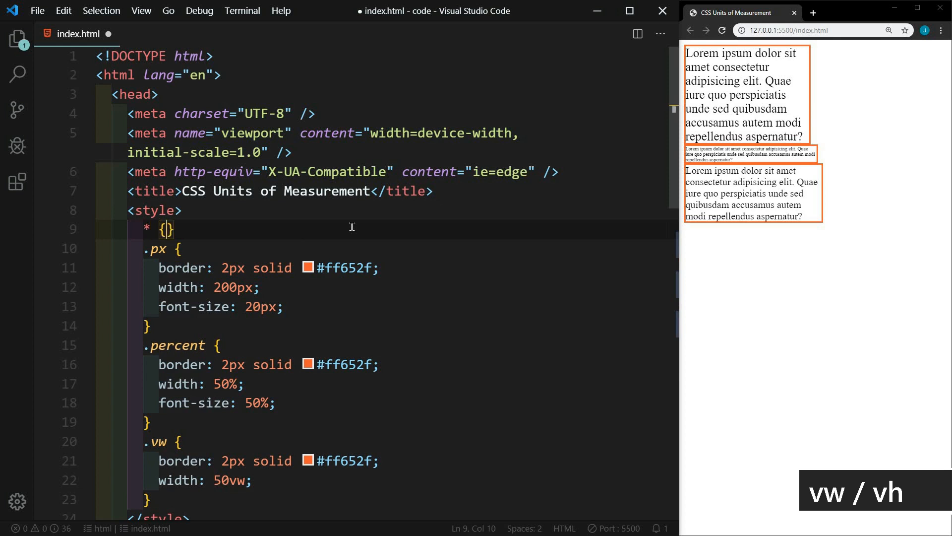
pyautogui.write('padding: 0;')
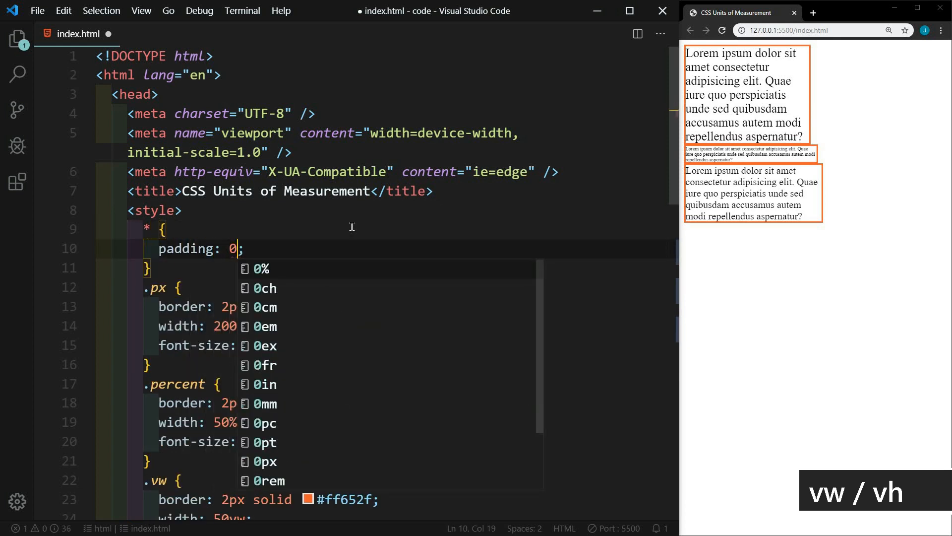
pyautogui.write('margi')
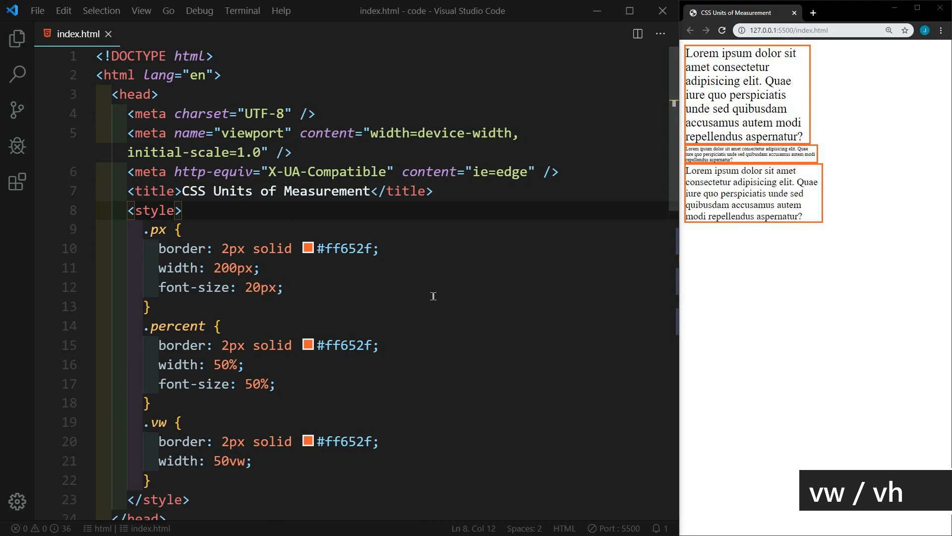
# Add height: 30vh to the .vw rule so the vw box grows taller.
pyautogui.scroll(-3)
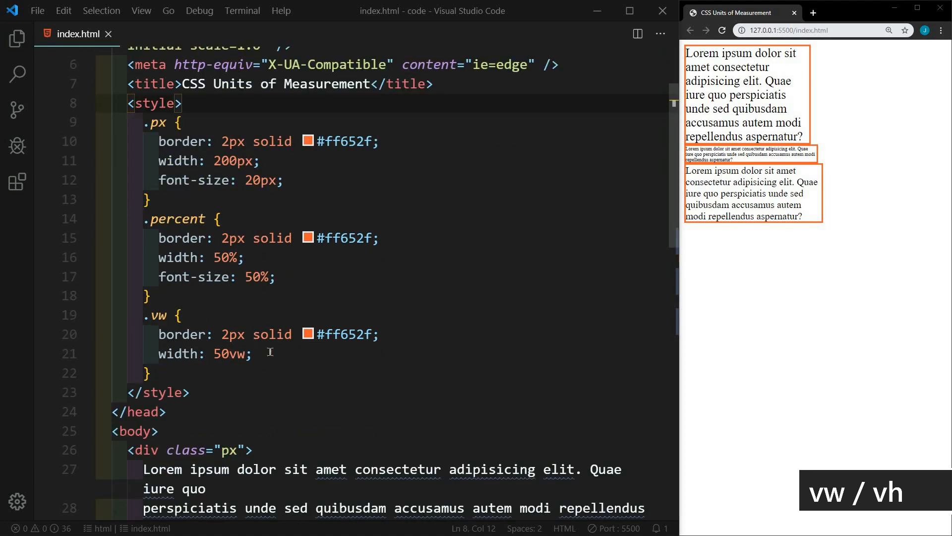
pyautogui.press('enter')
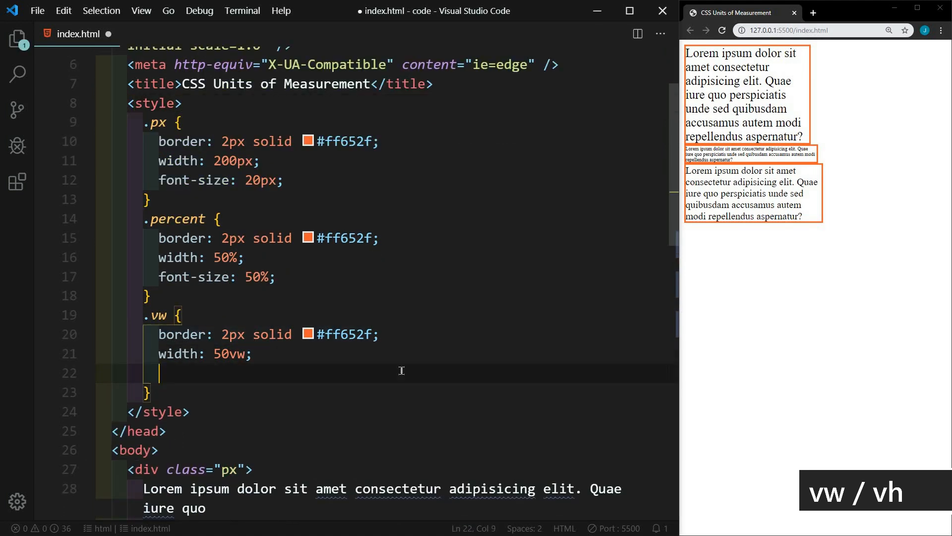
pyautogui.write('height: 30;')
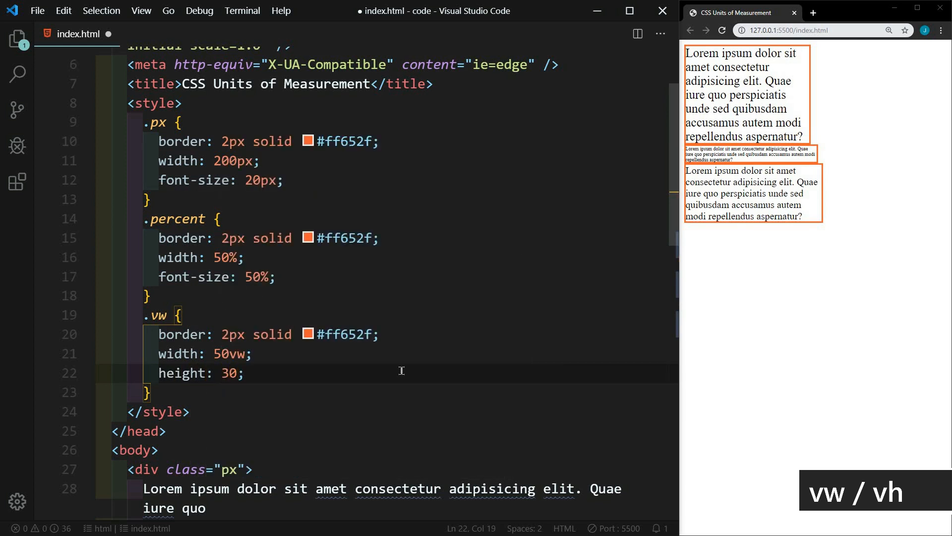
pyautogui.write('vh;')
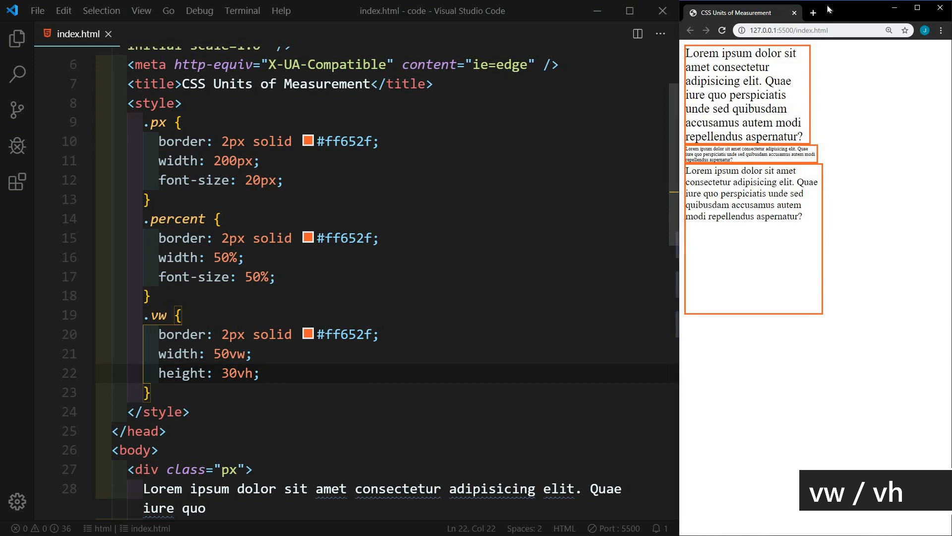
pyautogui.moveTo(758, 12); pyautogui.dragTo(759, 93)
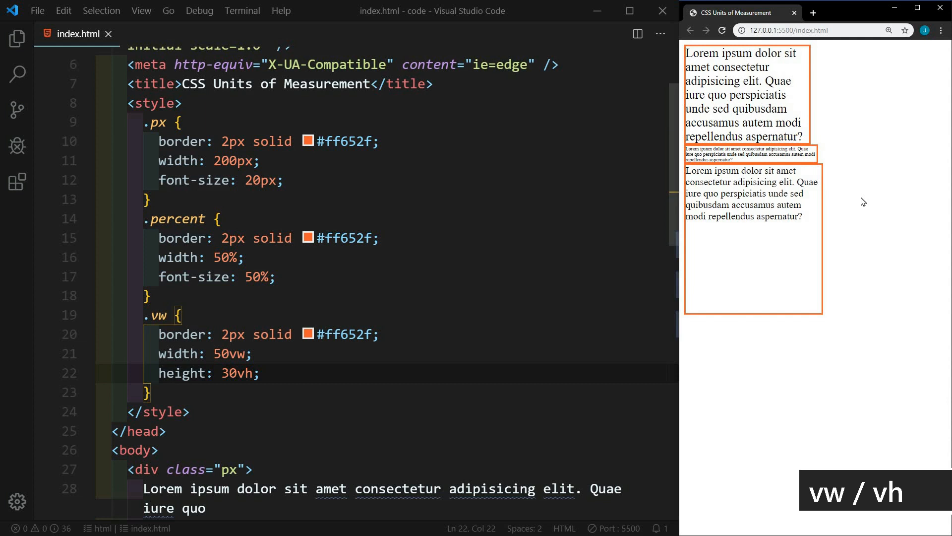
pyautogui.moveTo(231, 354)
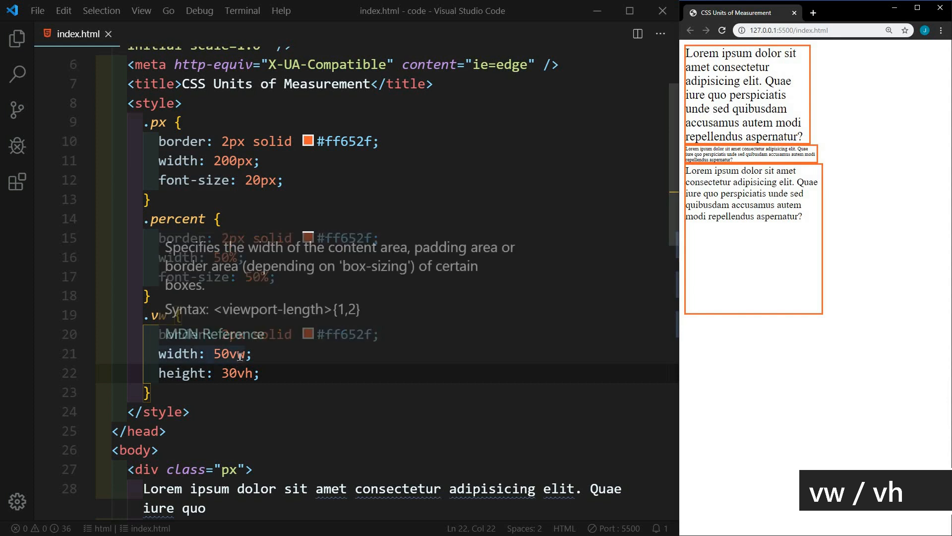
pyautogui.doubleClick(228, 353)
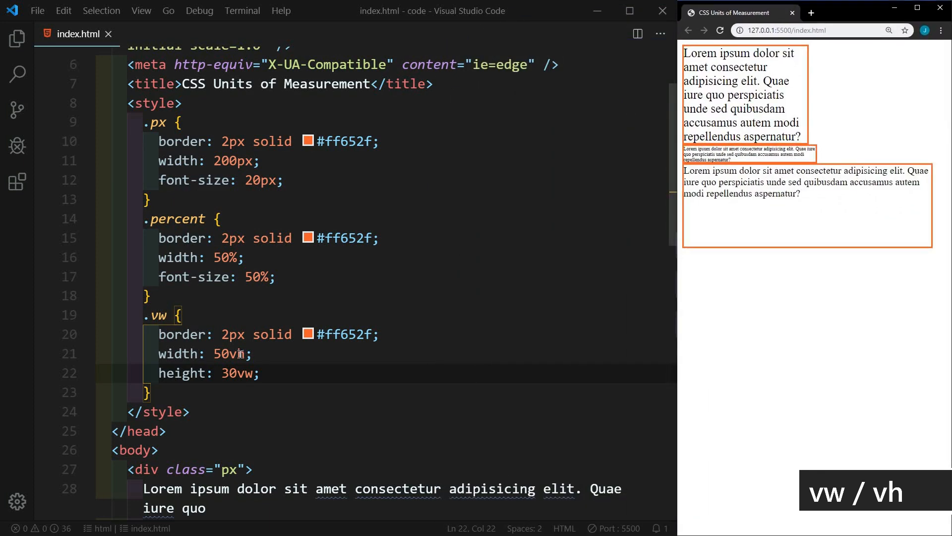
pyautogui.doubleClick(238, 373)
pyautogui.write('h')
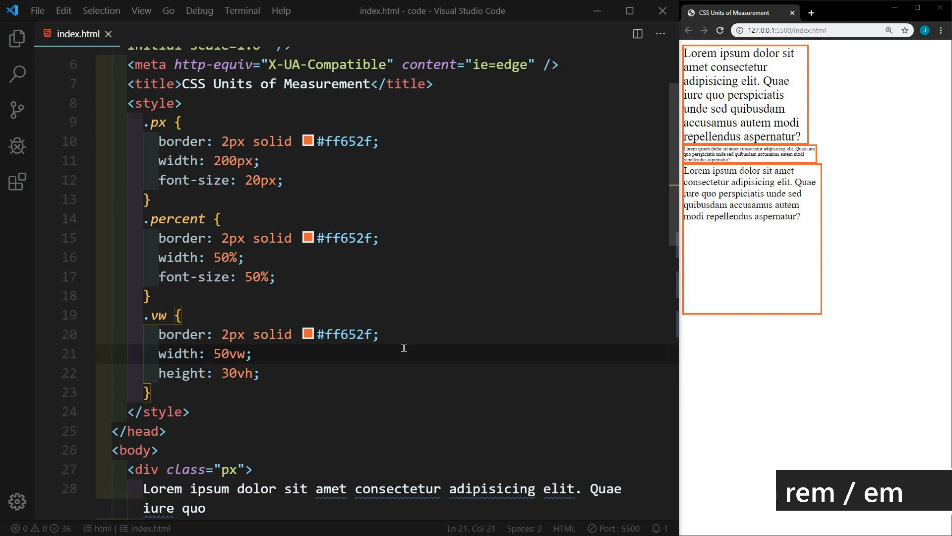
pyautogui.moveTo(158, 243)
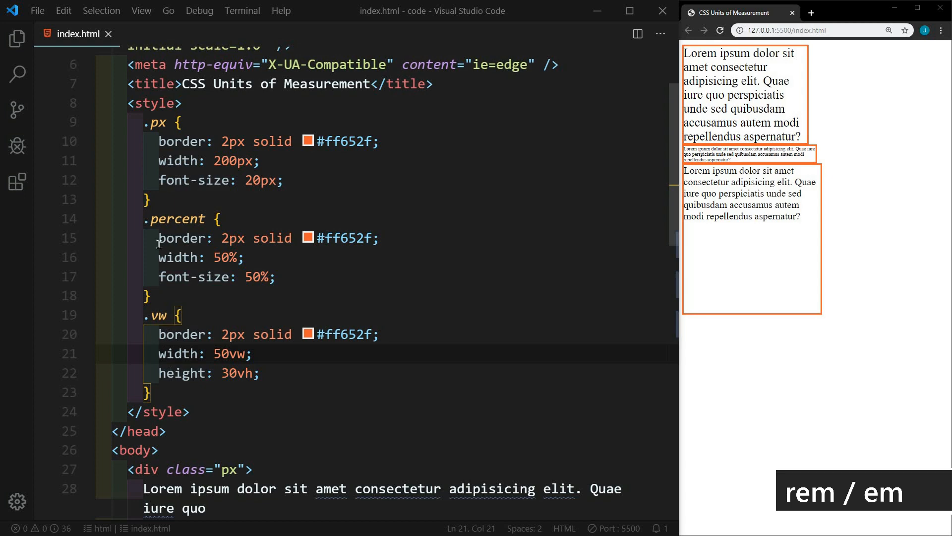
# Delete the .percent and .vw rules and write .rem with border 2px solid #ff652f and a font-size.
pyautogui.press('Delete')
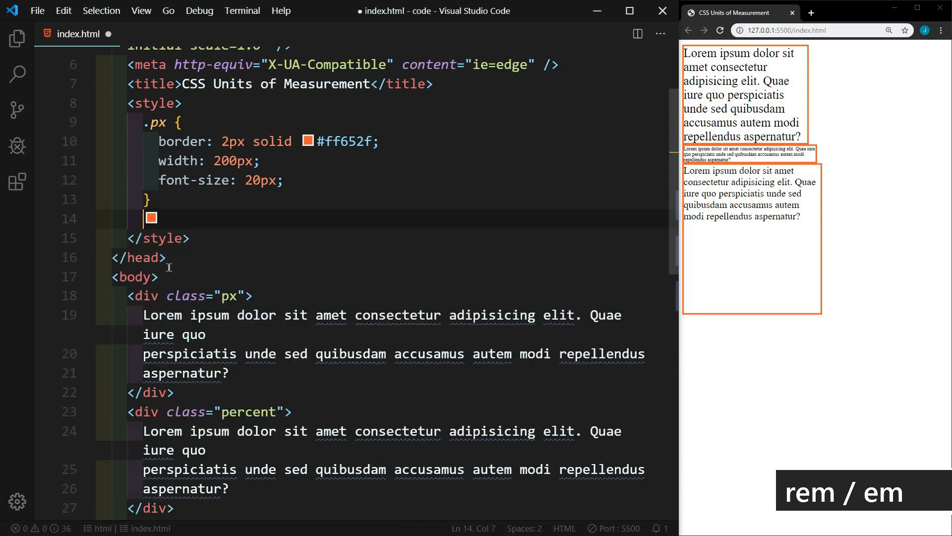
pyautogui.scroll(-3)
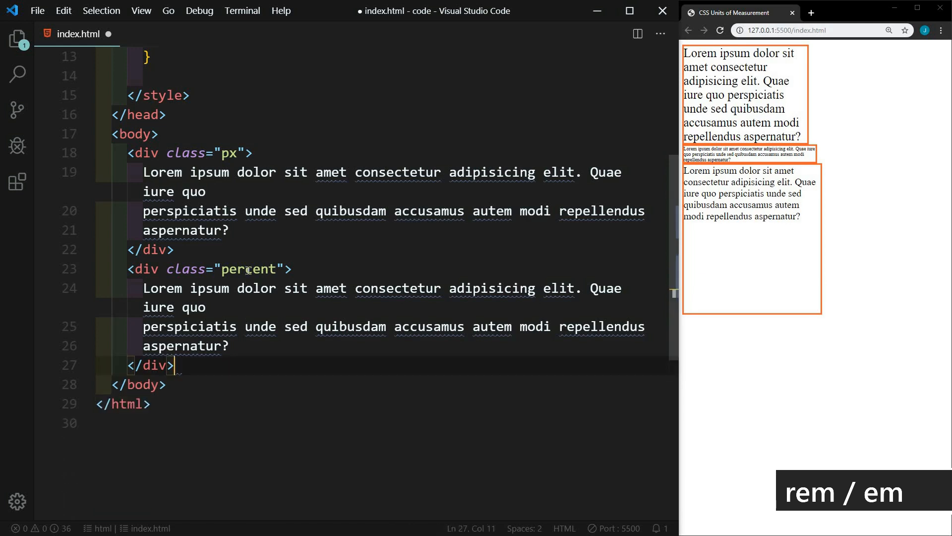
pyautogui.doubleClick(247, 269)
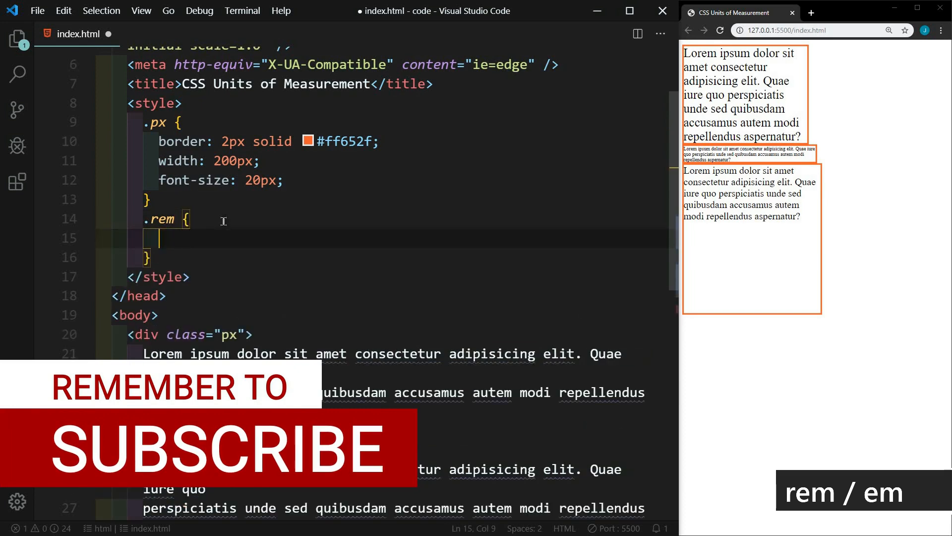
pyautogui.write('border: 2px solid #ff652f;')
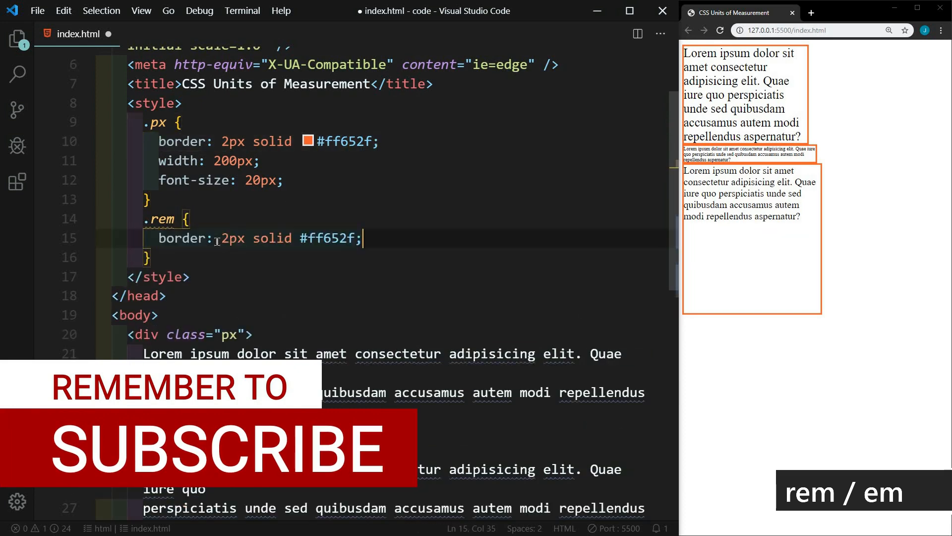
pyautogui.write('fontz')
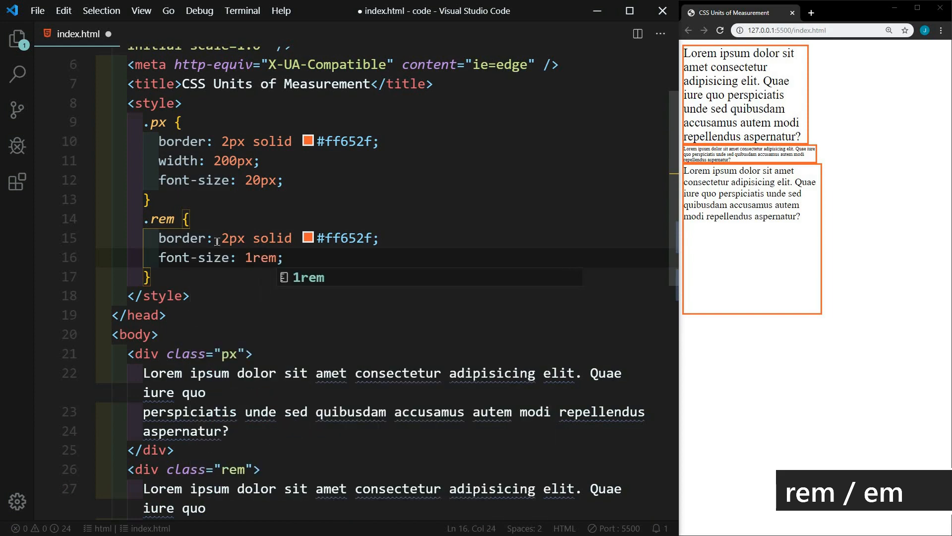
pyautogui.rightClick(747, 163)
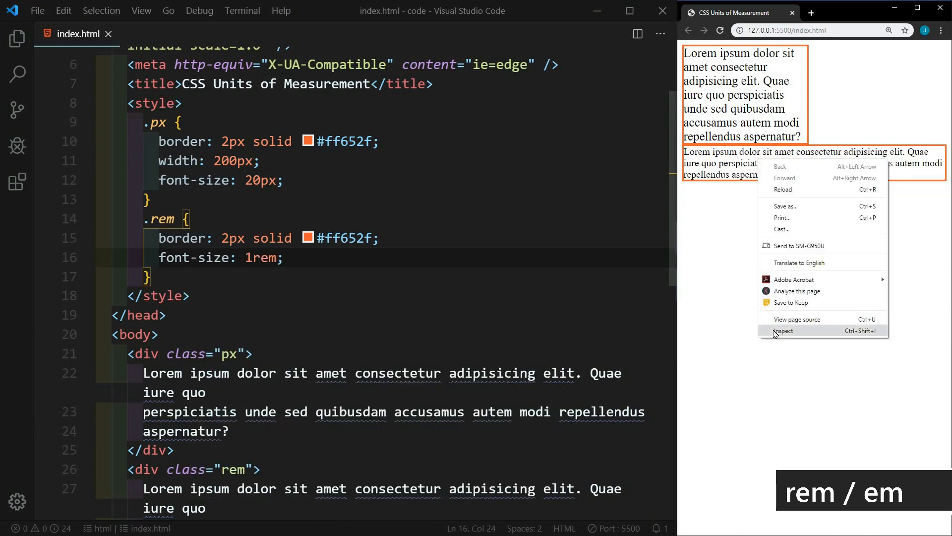
pyautogui.click(784, 330)
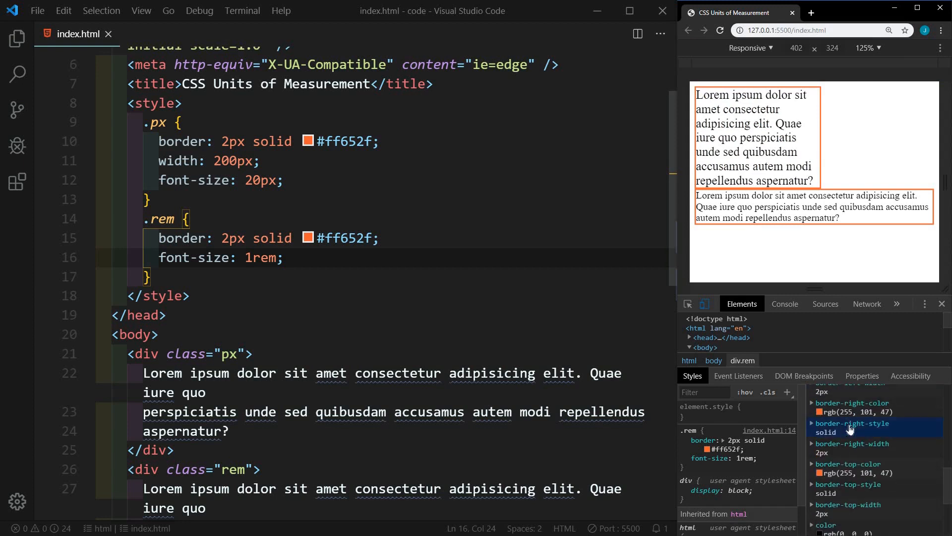
pyautogui.scroll(-3)
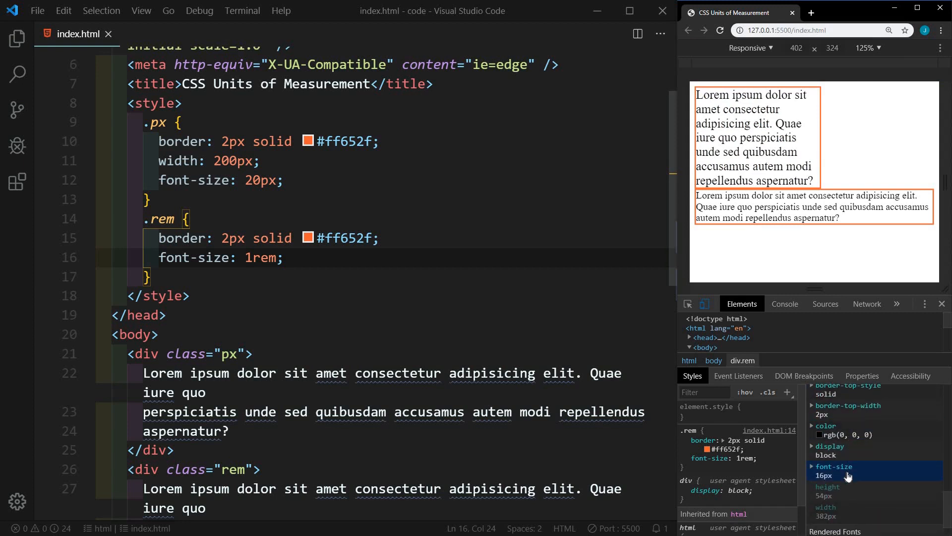
pyautogui.doubleClick(261, 258)
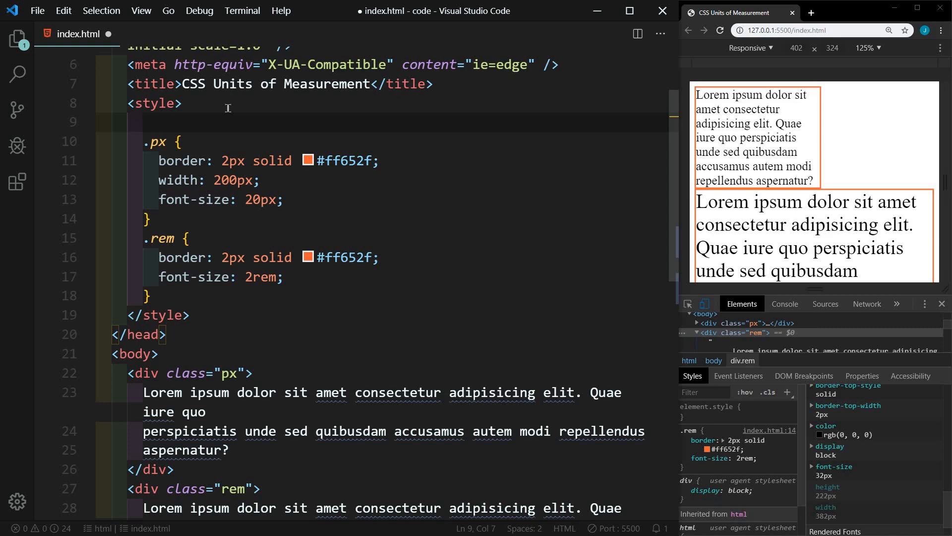
pyautogui.write('html {')
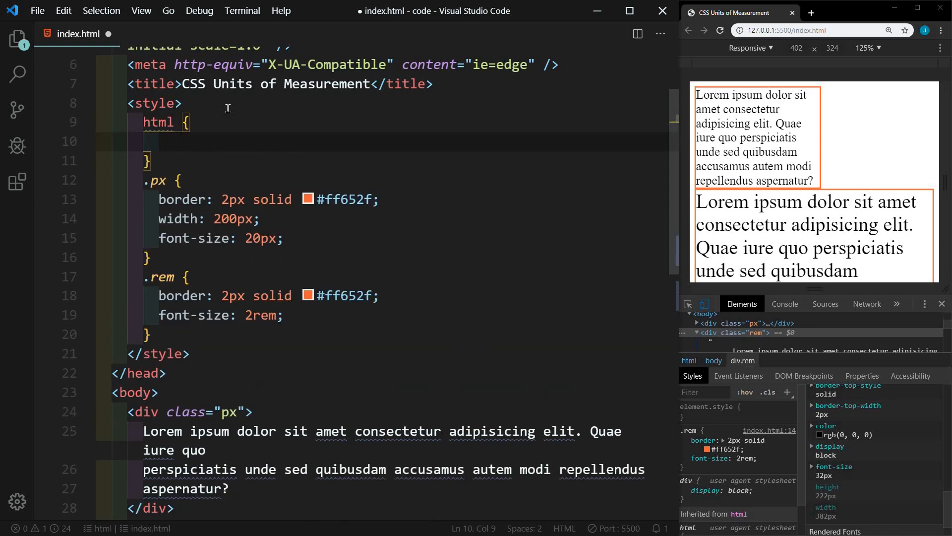
pyautogui.write('font-size: 10')
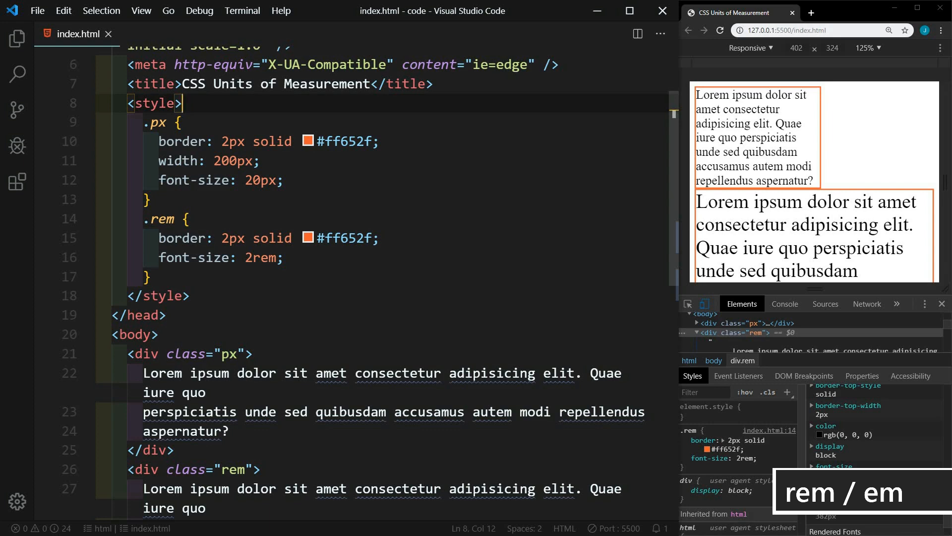
# Add a div of class em below the rem div with nested ul>li 'Lorem, ipsum dolor.' lists.
pyautogui.scroll(-3)
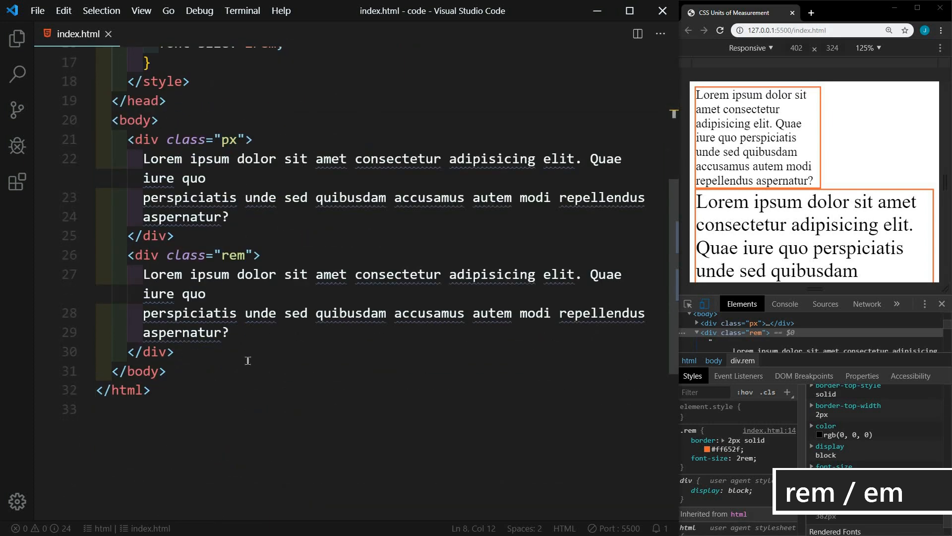
pyautogui.press('Enter')
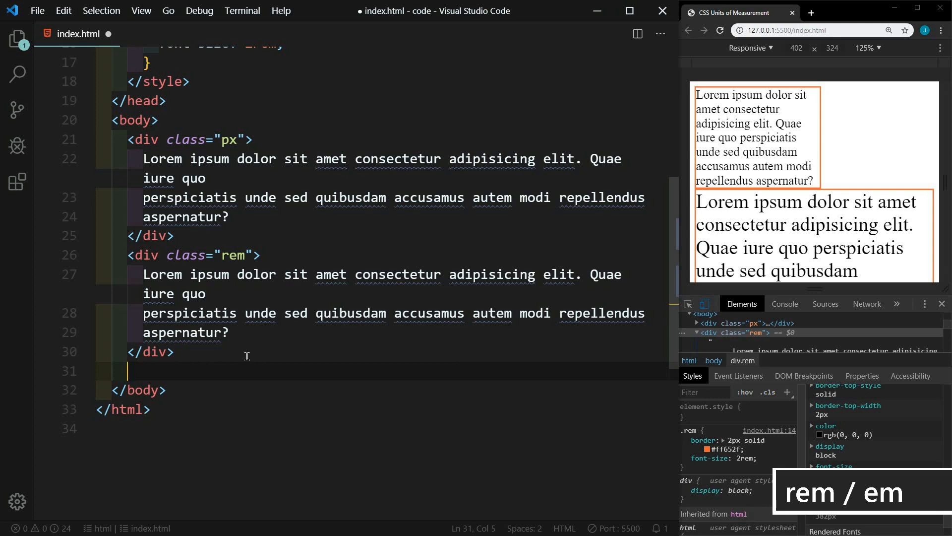
pyautogui.write('<div class="em">')
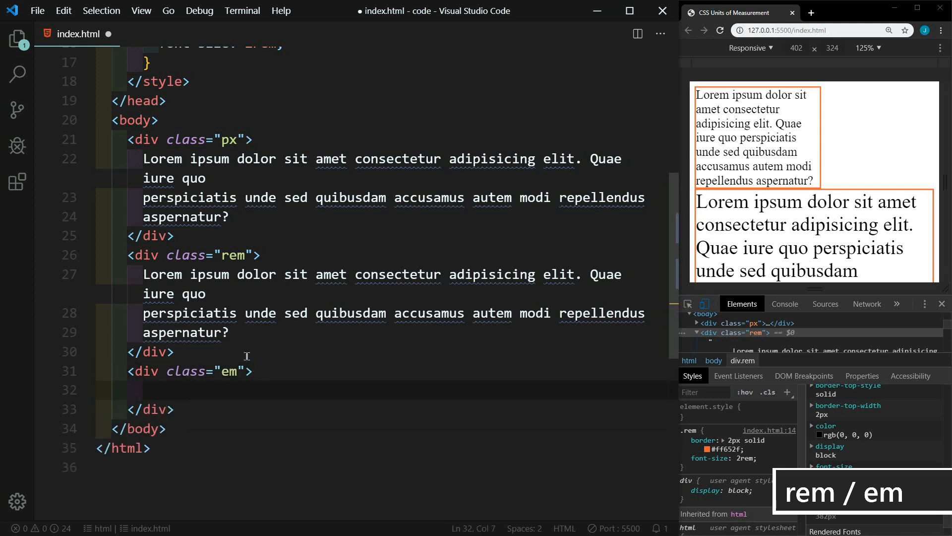
pyautogui.write('ul>')
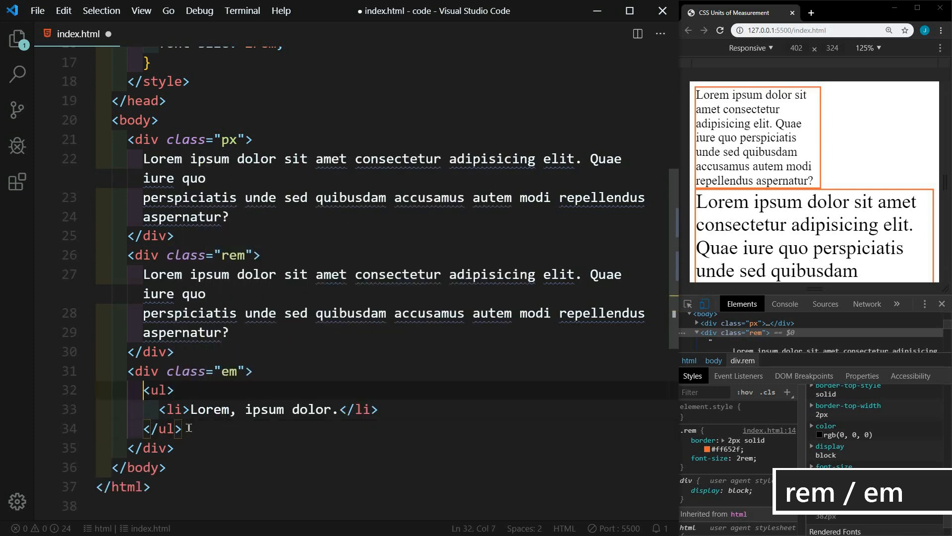
pyautogui.click(380, 409)
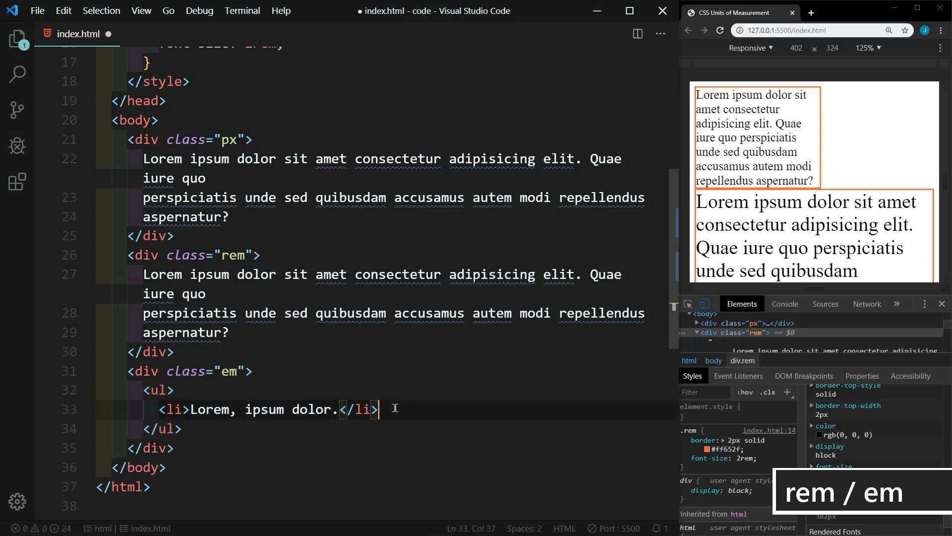
pyautogui.press('enter')
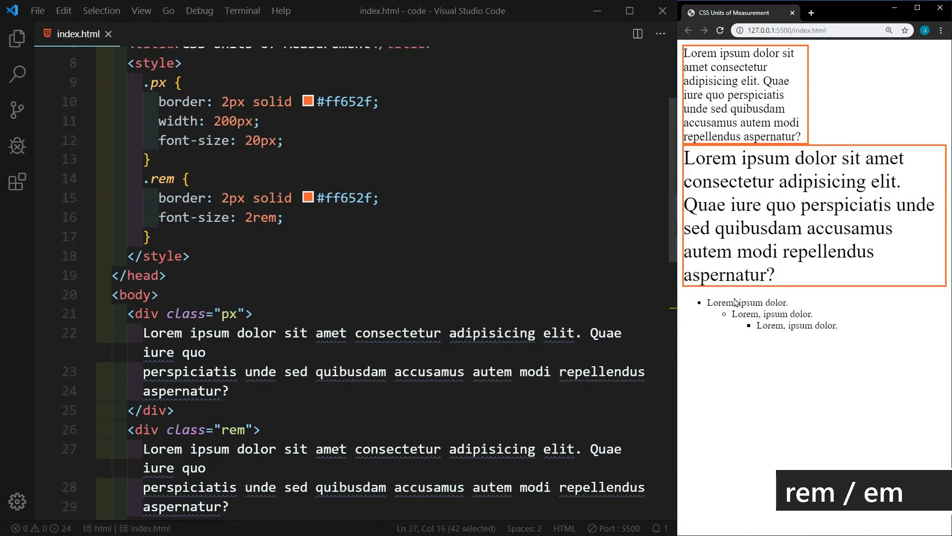
# Add a ul rule with font-size: 2em below the .rem rule.
pyautogui.scroll(3)
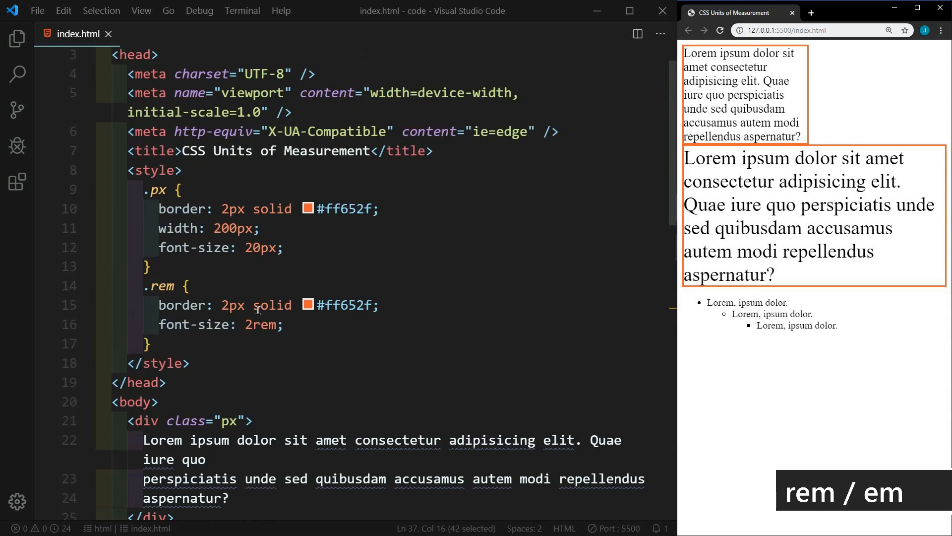
pyautogui.click(151, 344)
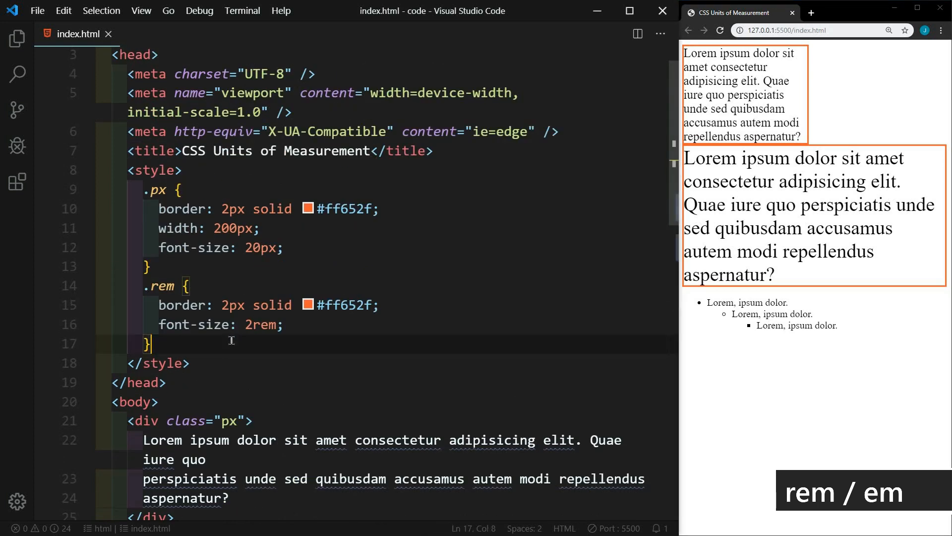
pyautogui.write('ul')
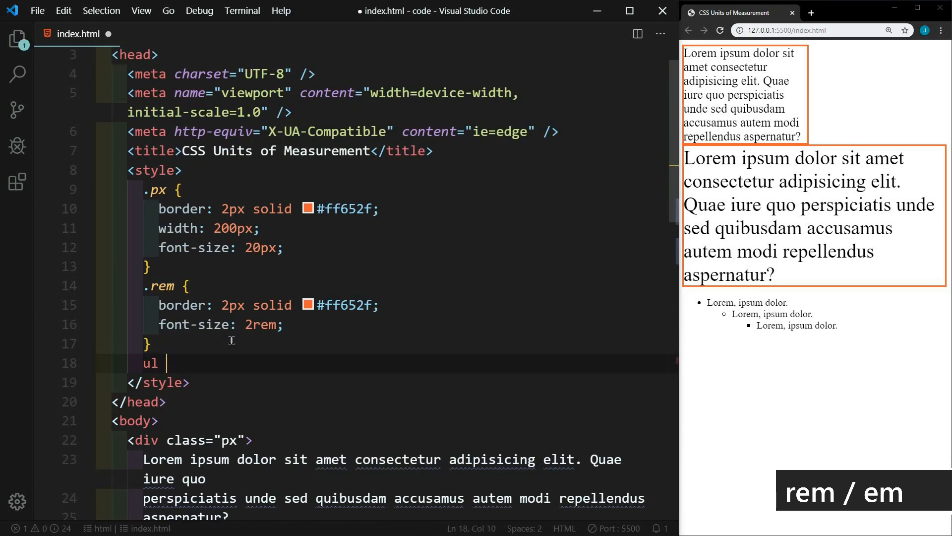
pyautogui.write('{')
pyautogui.write('font-size: 2em;')
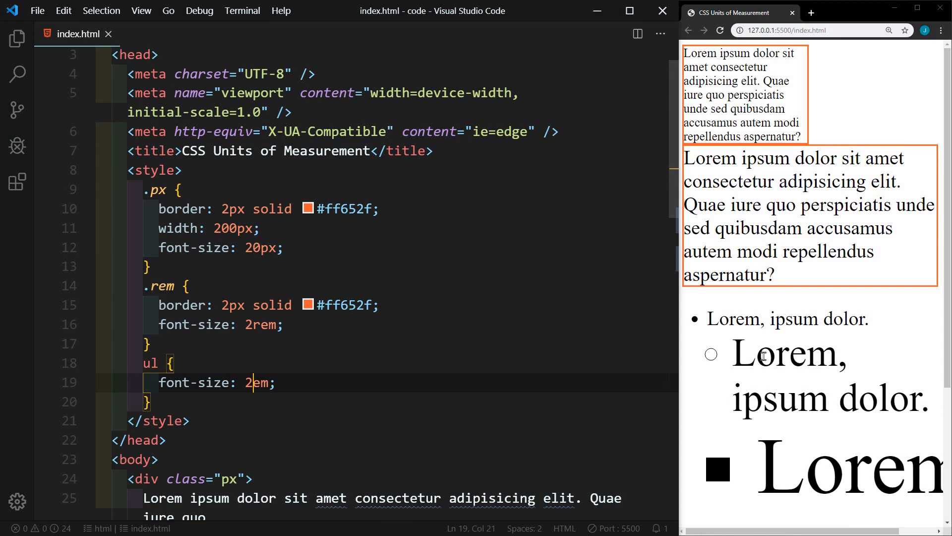
pyautogui.moveTo(756, 321)
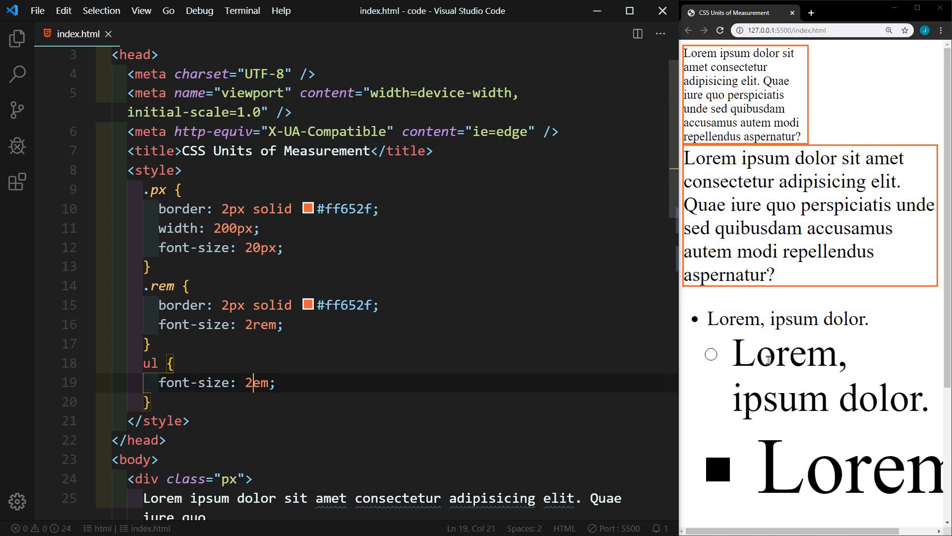
pyautogui.moveTo(818, 465)
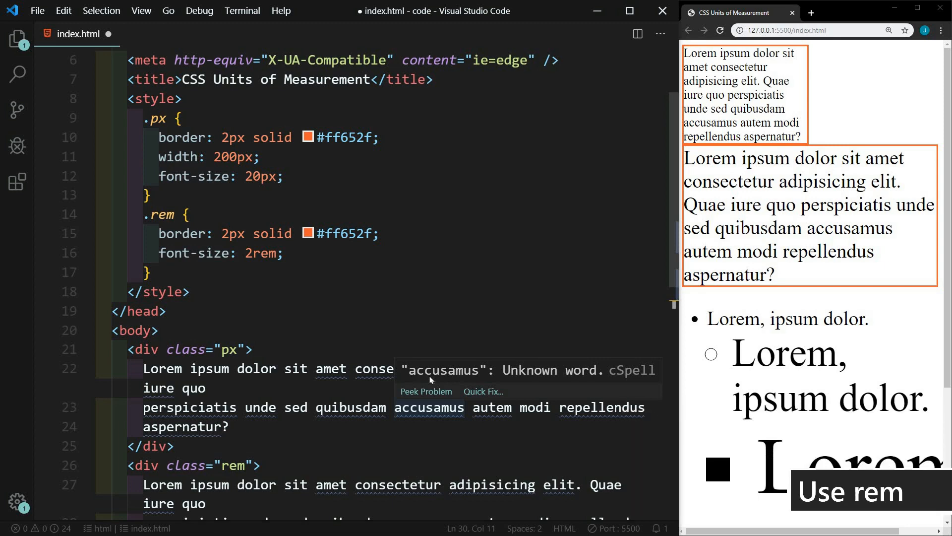
# Change the .rem font-size from 2rem back to 1rem.
pyautogui.doubleClick(249, 253)
pyautogui.write('1')
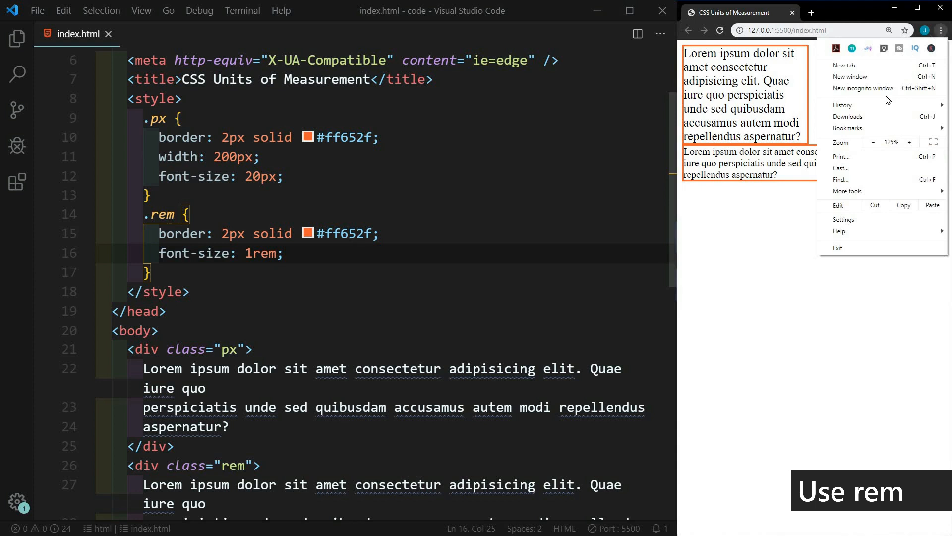
# Try Chrome's font size at Very large and Very small, then restore Medium and return to the editor.
pyautogui.click(843, 219)
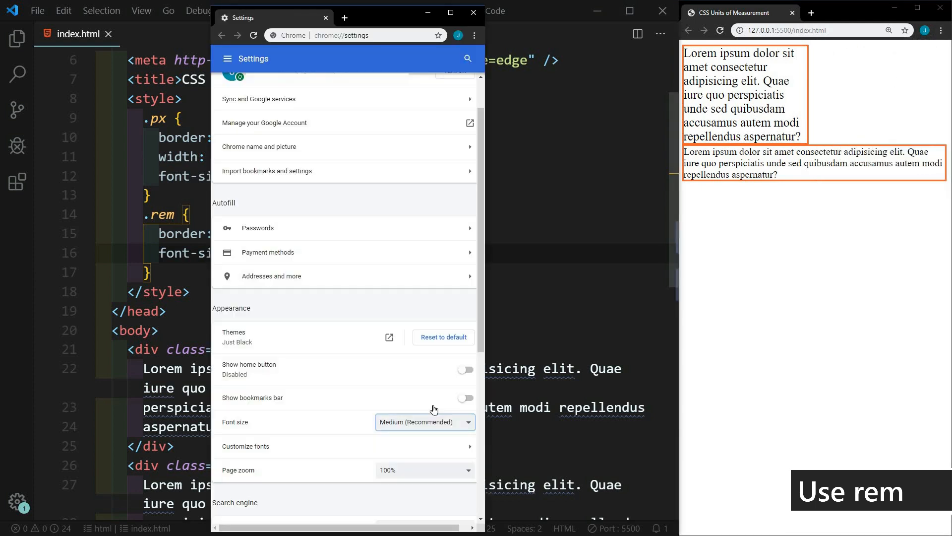
pyautogui.click(424, 422)
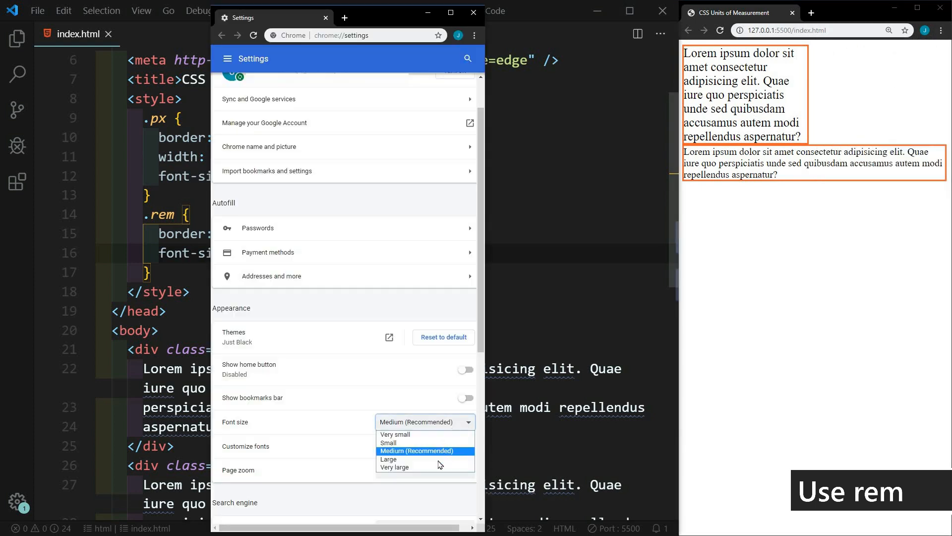
pyautogui.moveTo(434, 467)
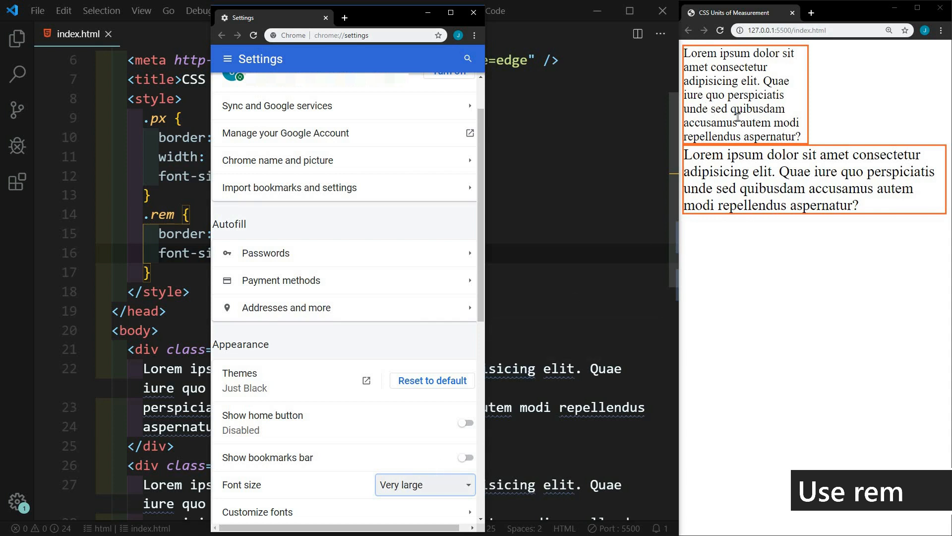
pyautogui.moveTo(715, 84)
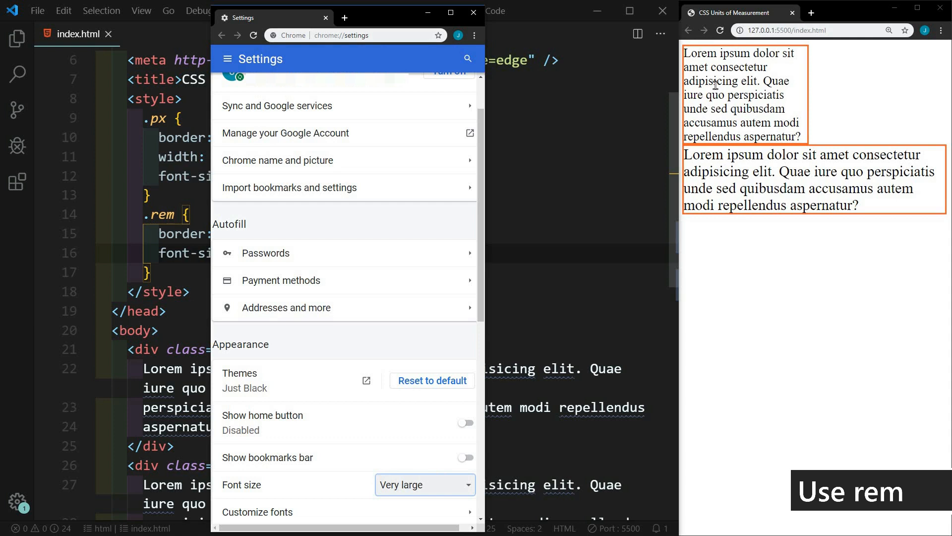
pyautogui.click(423, 484)
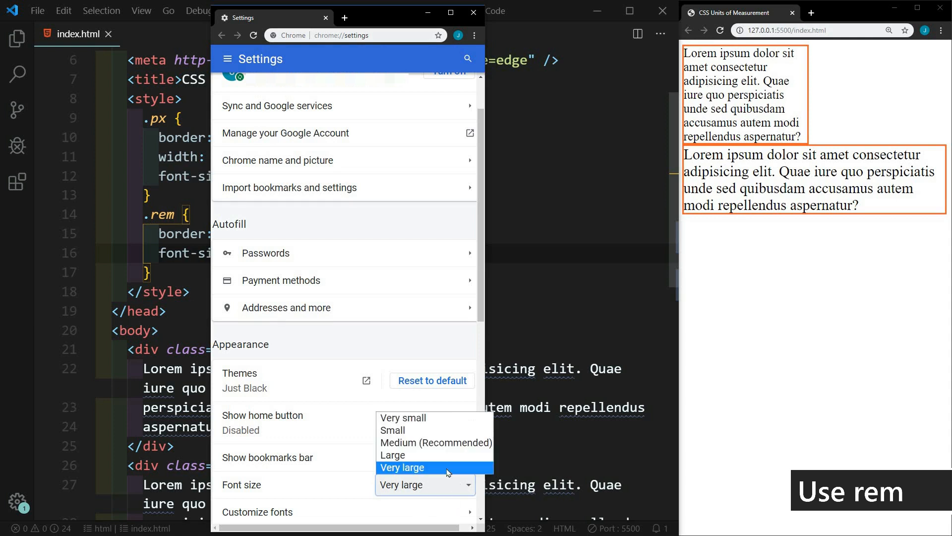
pyautogui.click(402, 418)
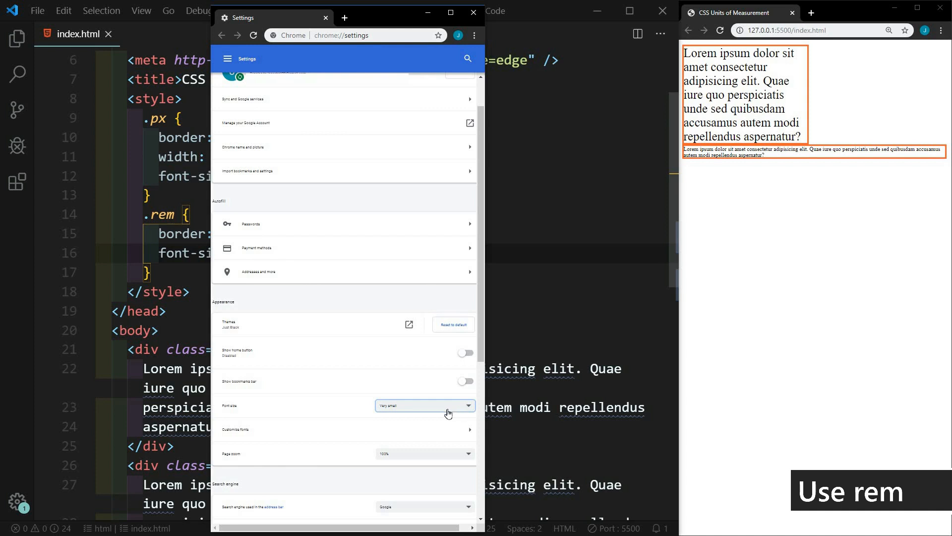
pyautogui.click(425, 404)
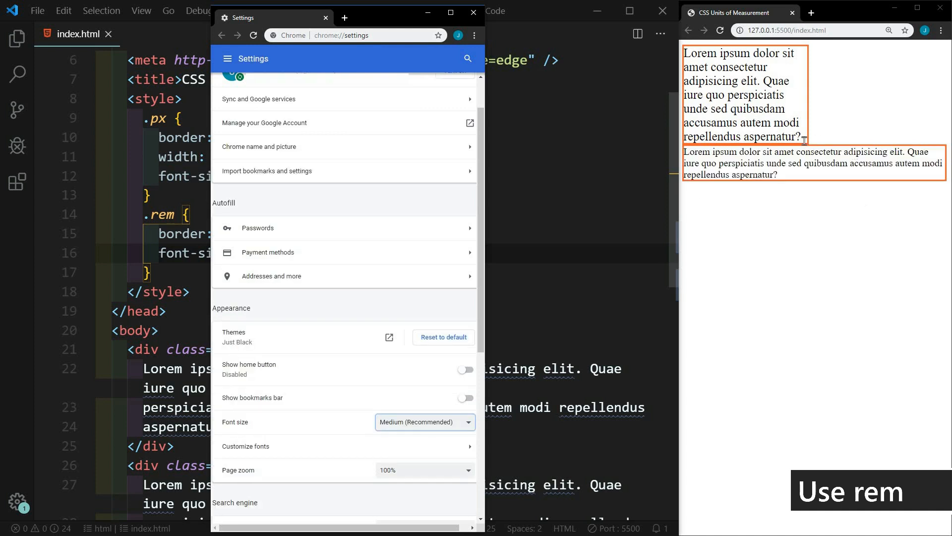
pyautogui.click(472, 18)
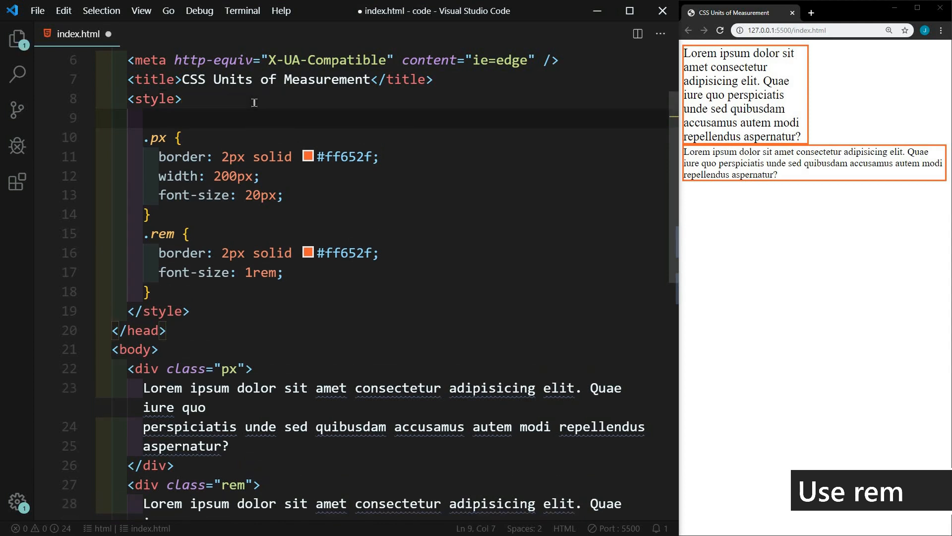
# Write the rule html { font-size: 20px; } at the top of the stylesheet and save.
pyautogui.write('h')
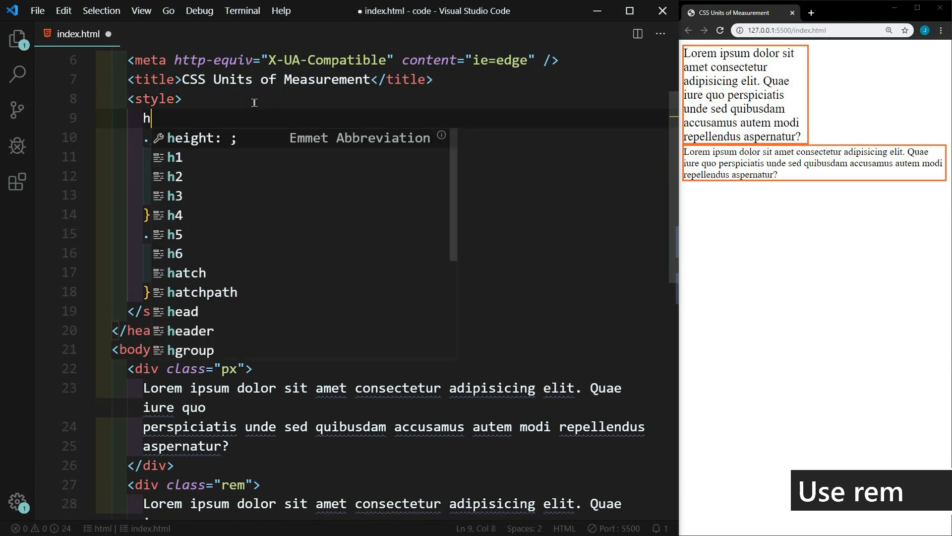
pyautogui.write('tml {')
pyautogui.write('font-size: ;')
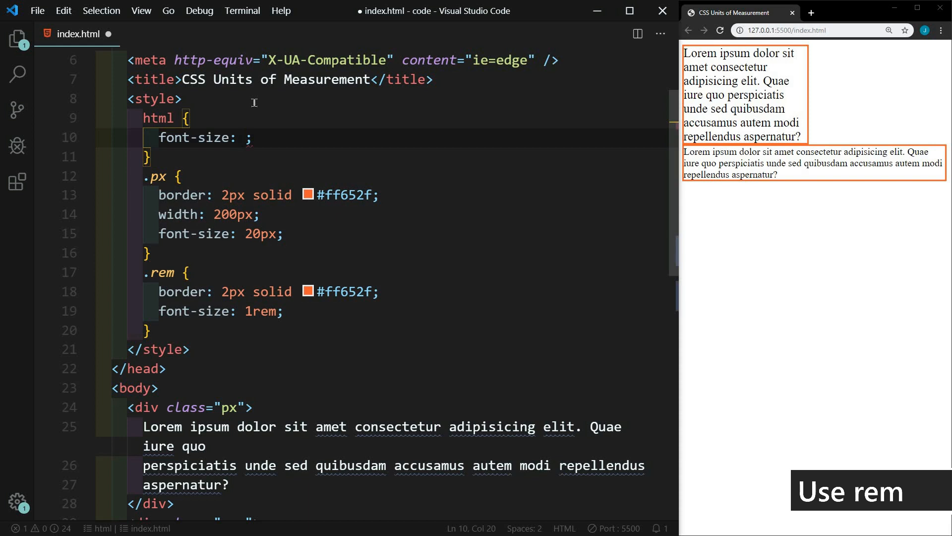
pyautogui.write('20px')
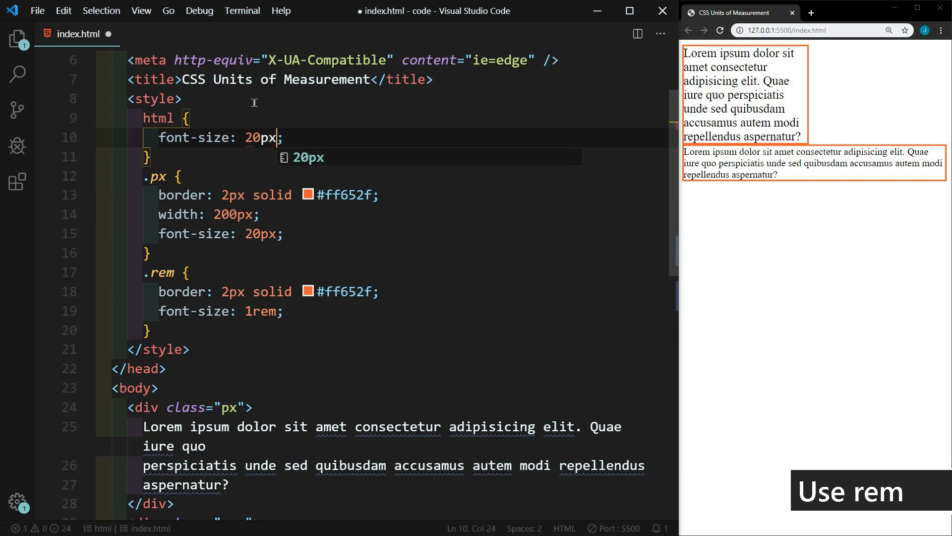
pyautogui.press('ctrl+s')
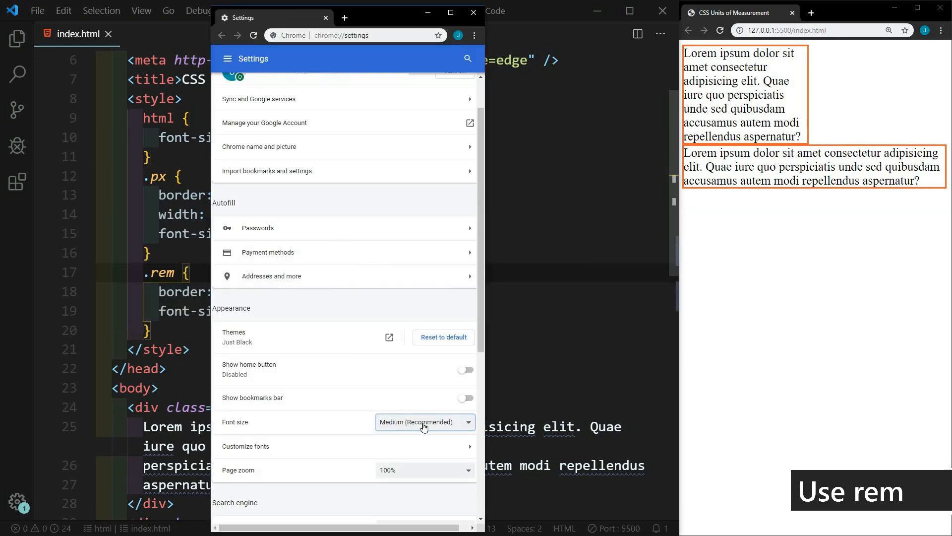
# Choose Medium (Recommended) in Chrome's Appearance font size dropdown.
pyautogui.click(425, 421)
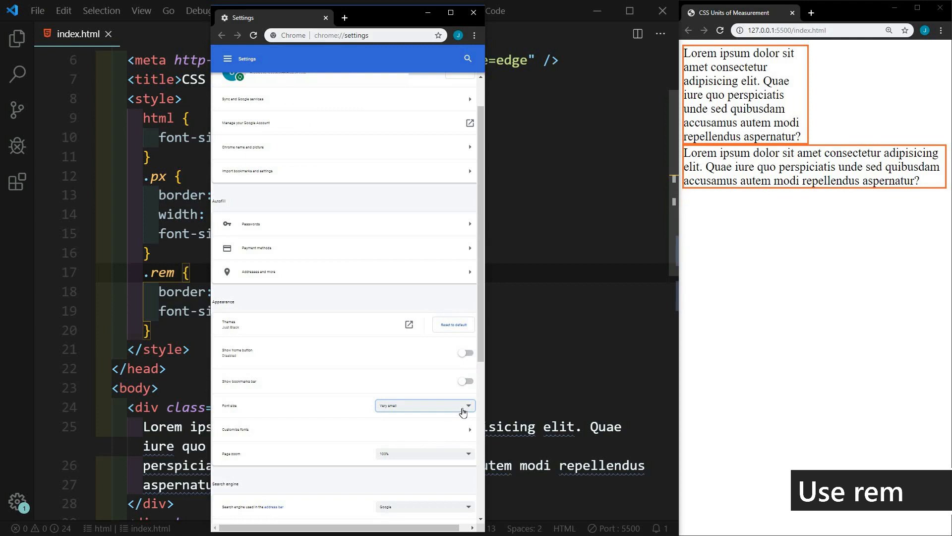
pyautogui.click(424, 405)
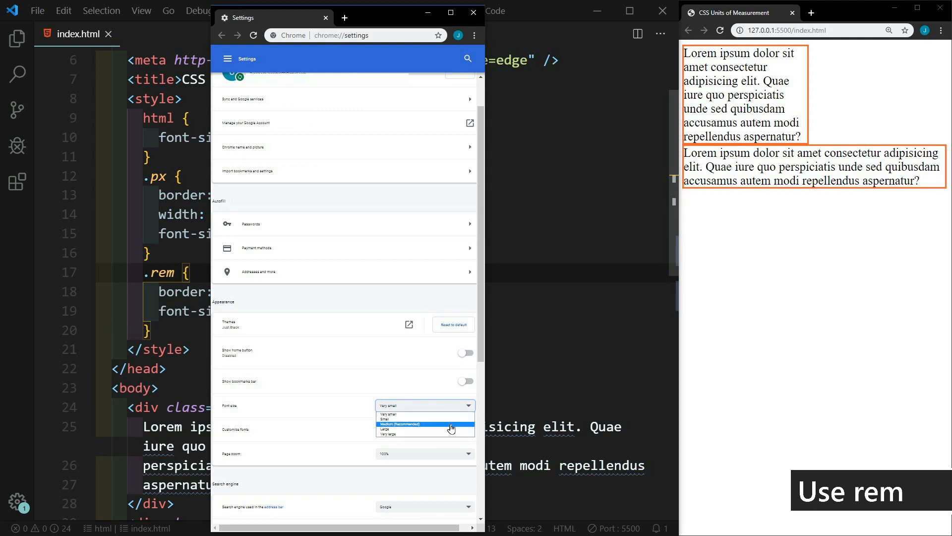
pyautogui.click(405, 423)
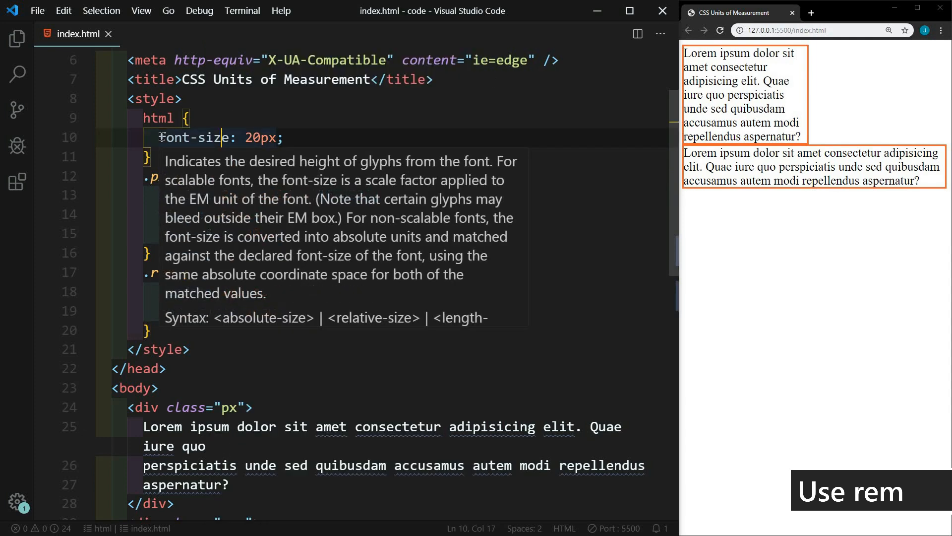
# Replace the html rule's 20px font size with 1.5rem and save.
pyautogui.doubleClick(260, 137)
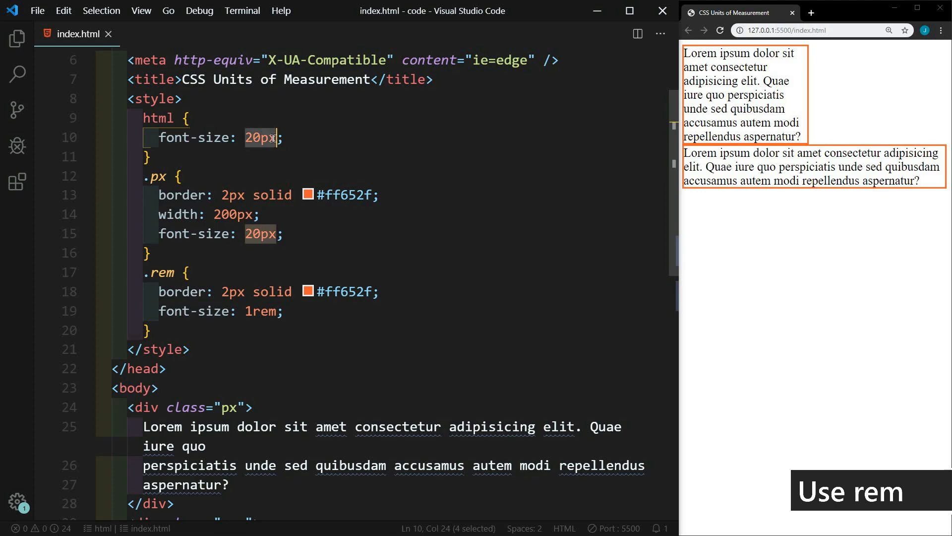
pyautogui.write('1.5rem')
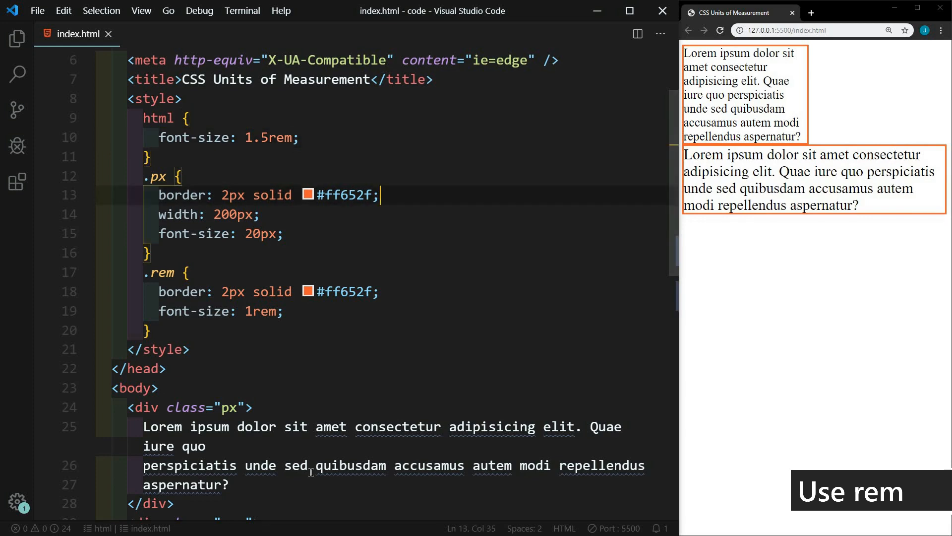
# Switch Chrome's font size to Very small, watch the rem text shrink, then restore Medium.
pyautogui.click(460, 486)
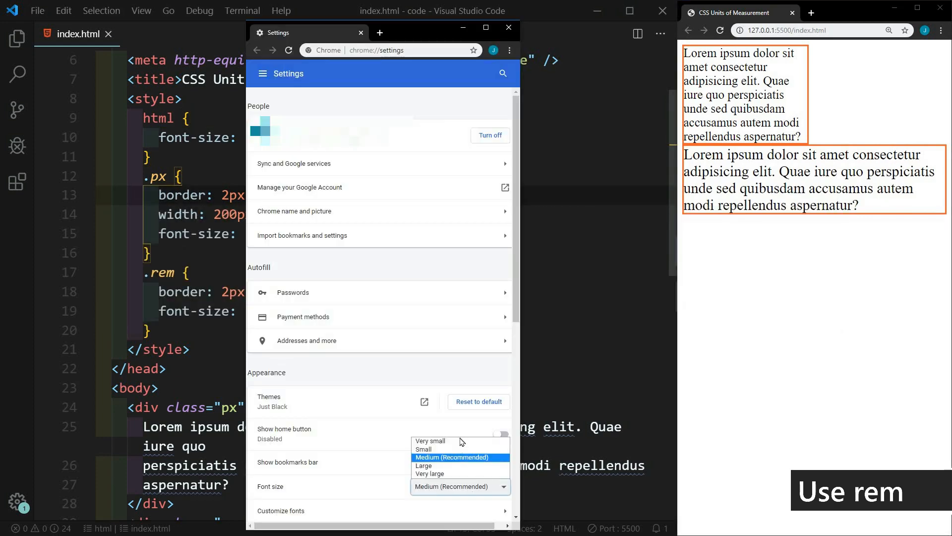
pyautogui.click(429, 441)
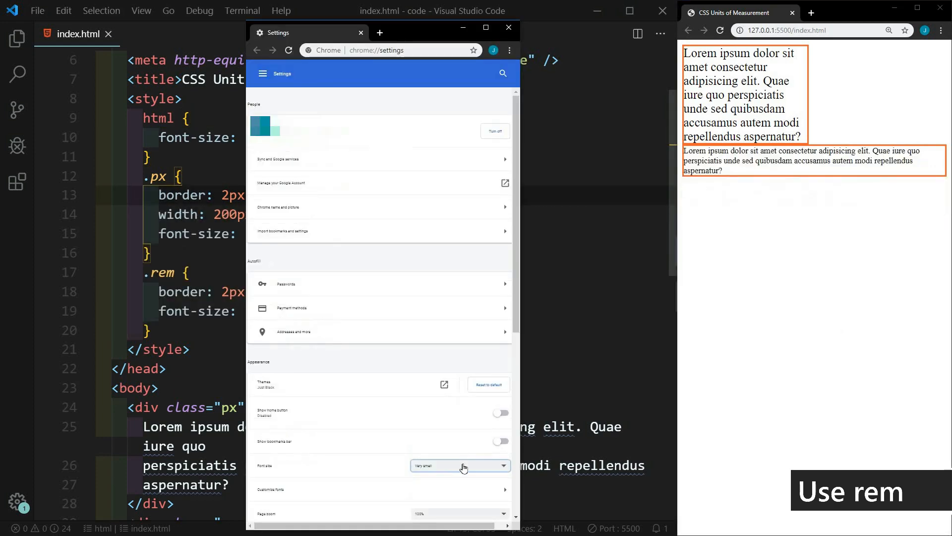
pyautogui.click(460, 465)
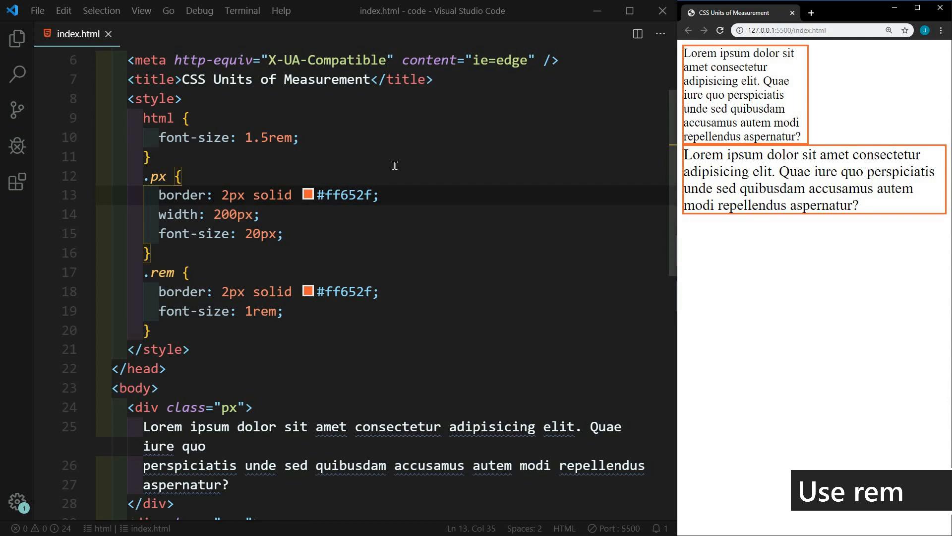
pyautogui.moveTo(425, 193)
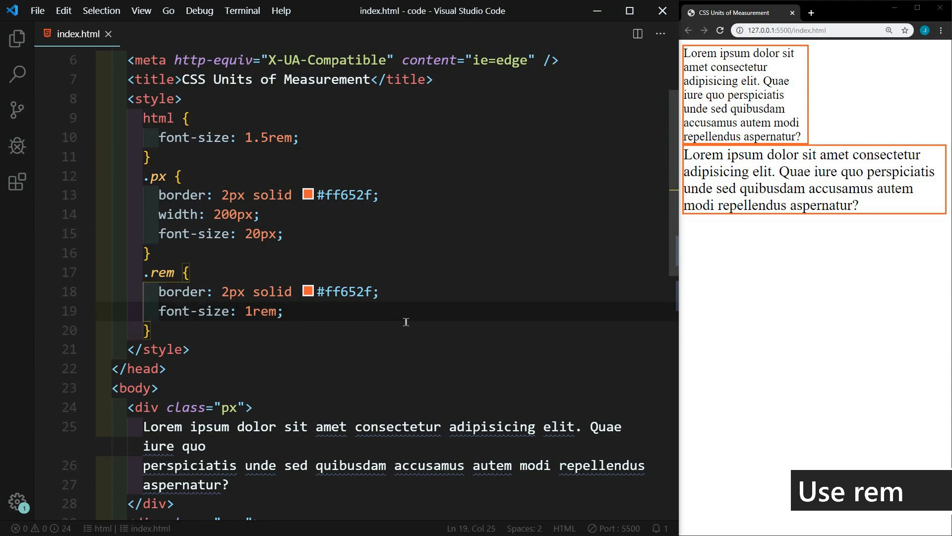
# Add padding: 1rem; inside the .rem rule, save, and return to Chrome's settings.
pyautogui.write('padding: 1rem;')
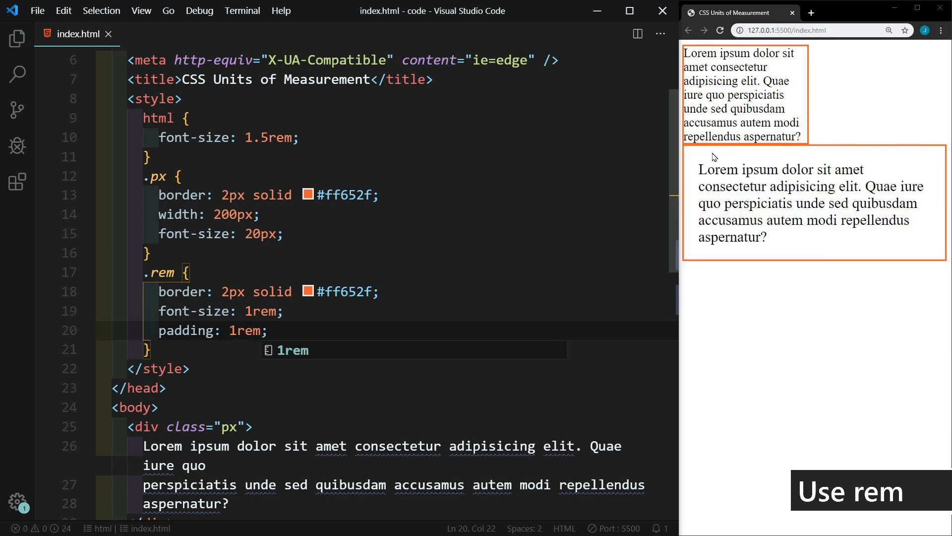
pyautogui.moveTo(923, 44)
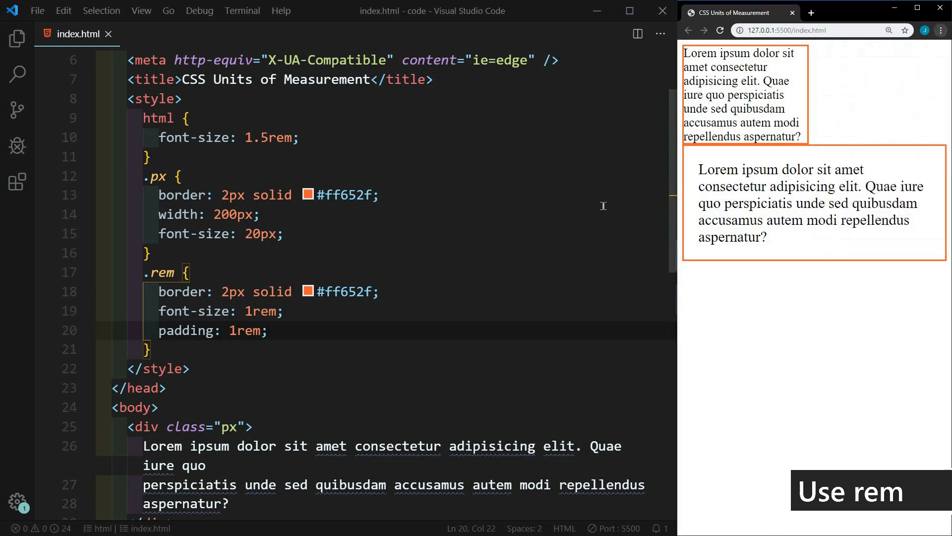
pyautogui.click(460, 338)
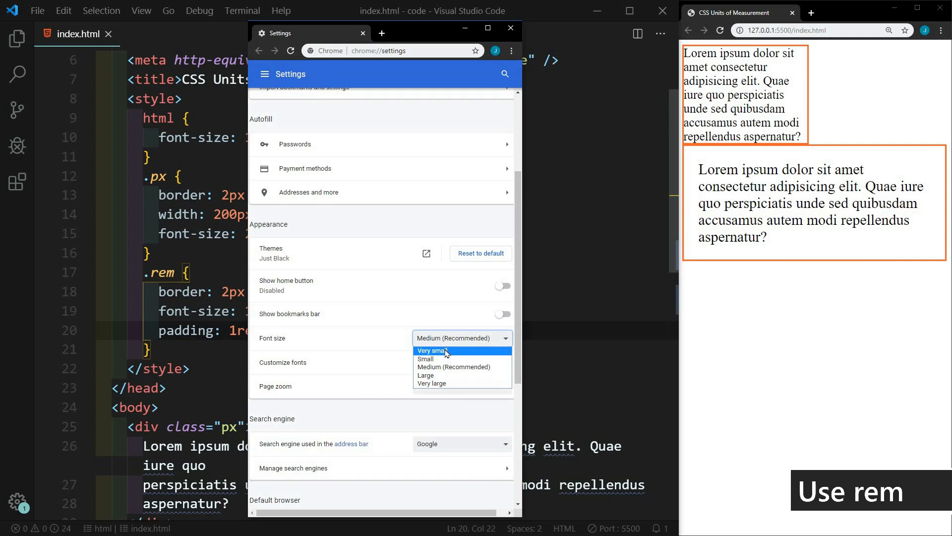
# Cycle Chrome's font size through Very small and Very large, then back to Medium.
pyautogui.click(433, 350)
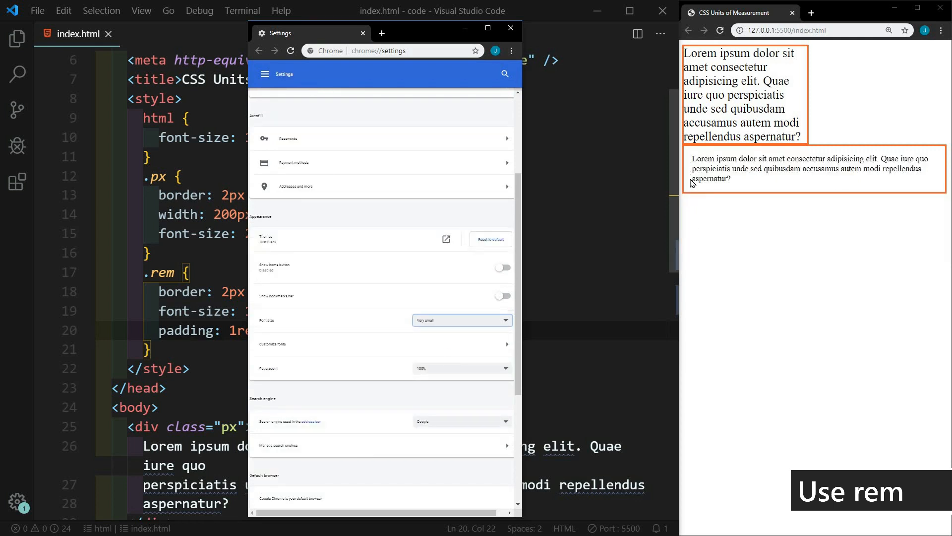
pyautogui.click(461, 321)
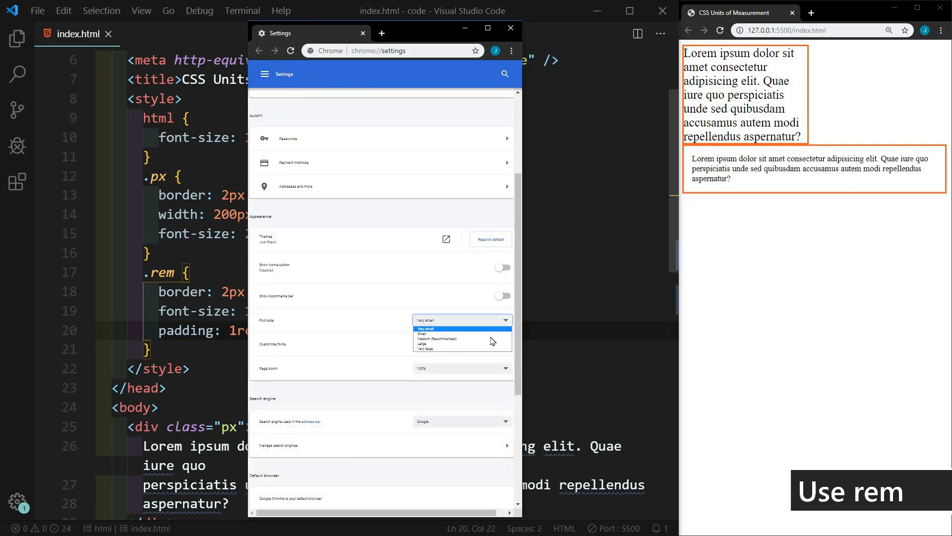
pyautogui.click(429, 349)
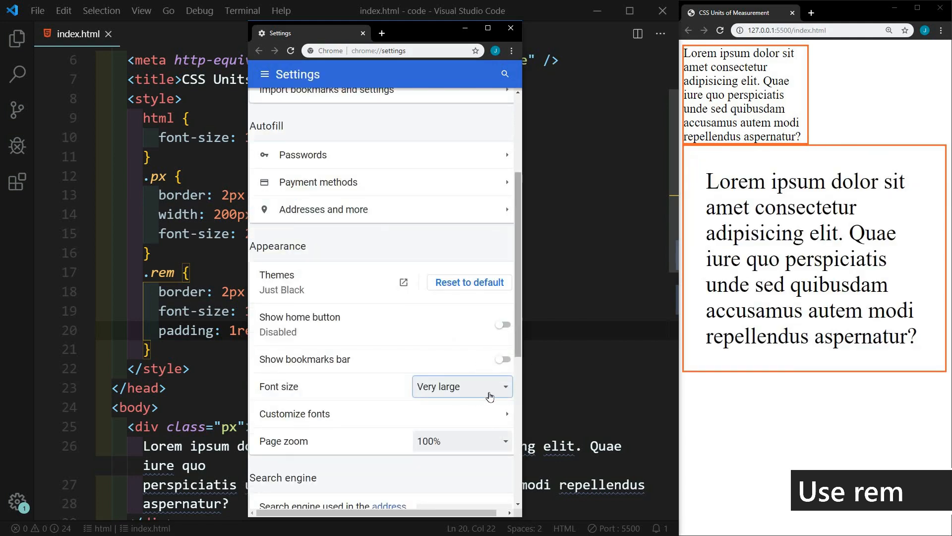
pyautogui.click(460, 386)
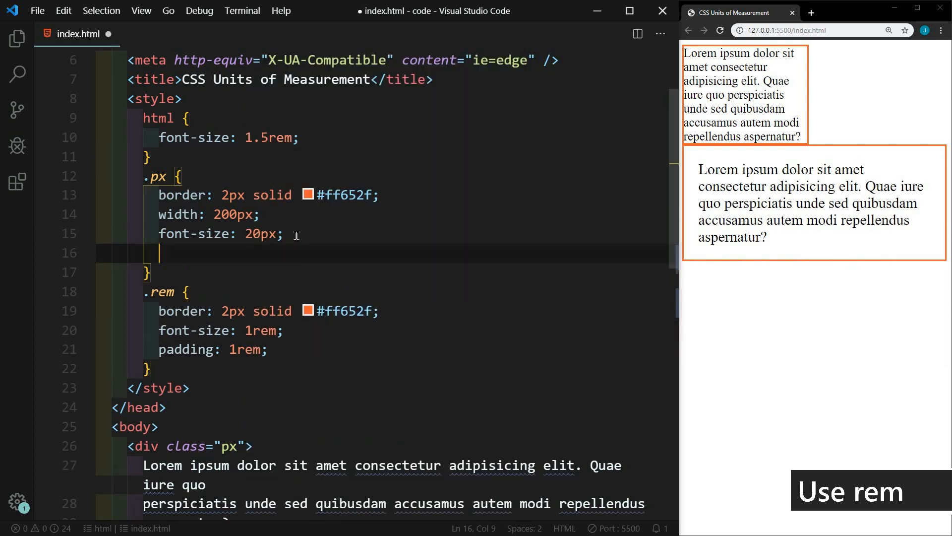
# Give the .px rule padding: 20px; and a font-size of 1rem, then save.
pyautogui.write('pa')
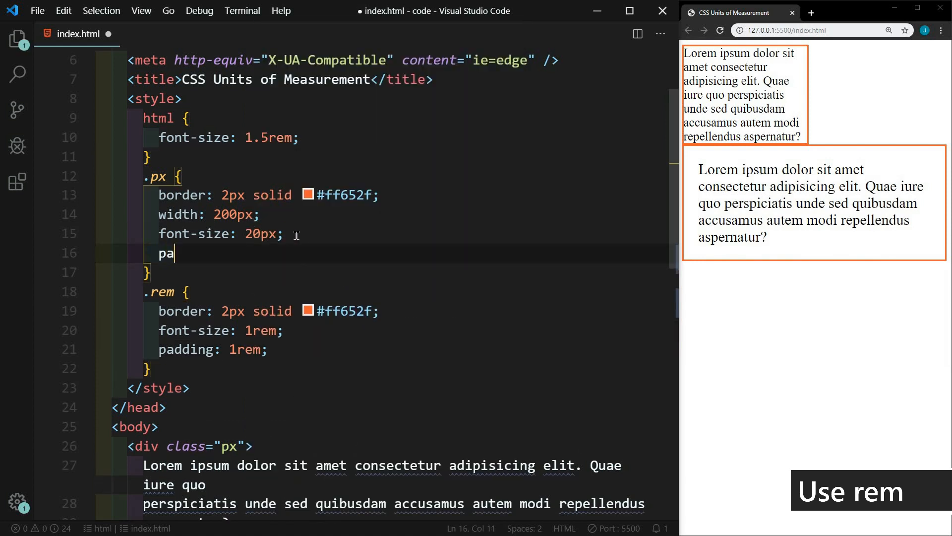
pyautogui.write('dding: 20px;')
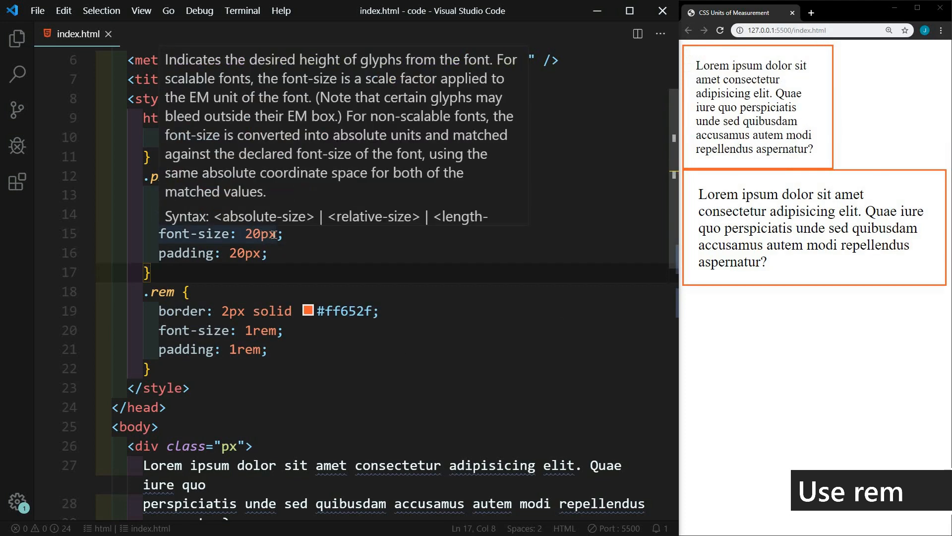
pyautogui.write('1rem')
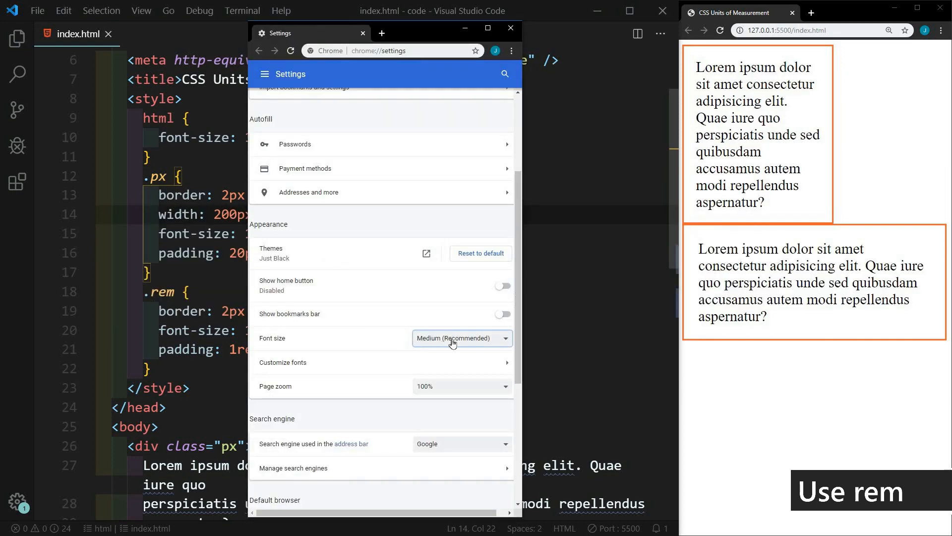
# Try Very small and Very large font sizes on both boxes, restore Medium, and return to the editor.
pyautogui.click(460, 339)
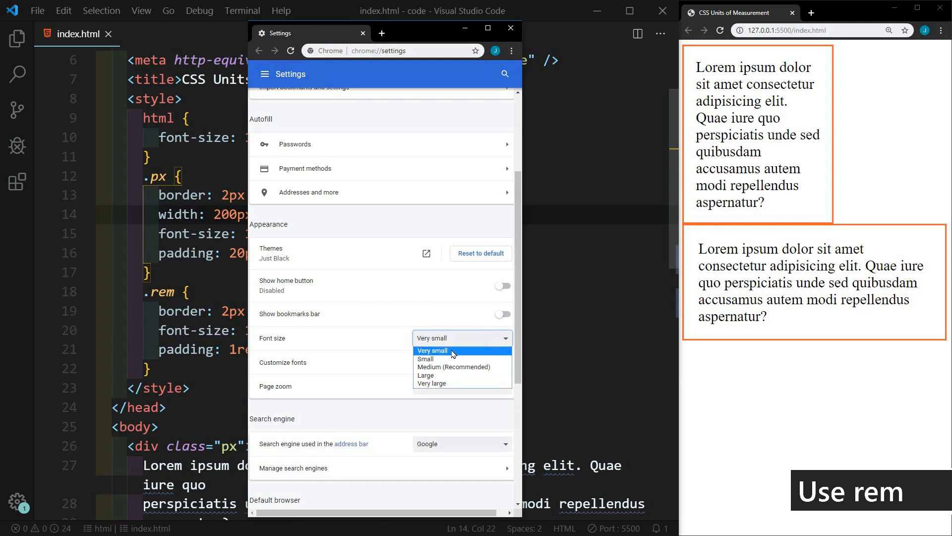
pyautogui.click(431, 350)
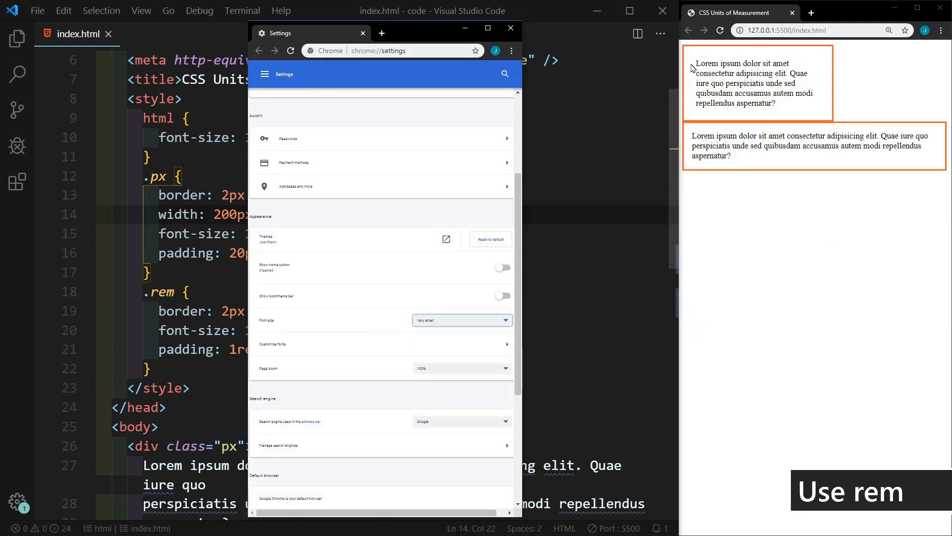
pyautogui.moveTo(692, 109)
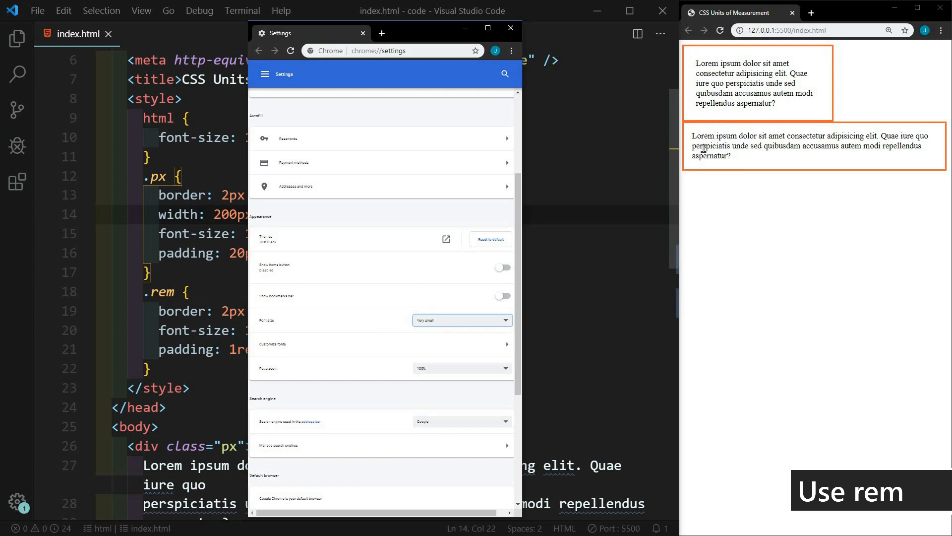
pyautogui.click(461, 320)
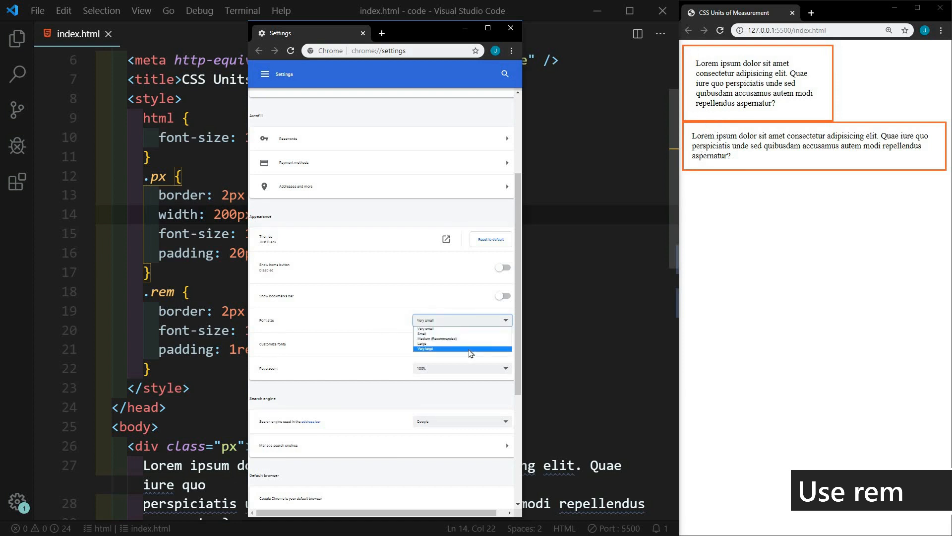
pyautogui.click(461, 348)
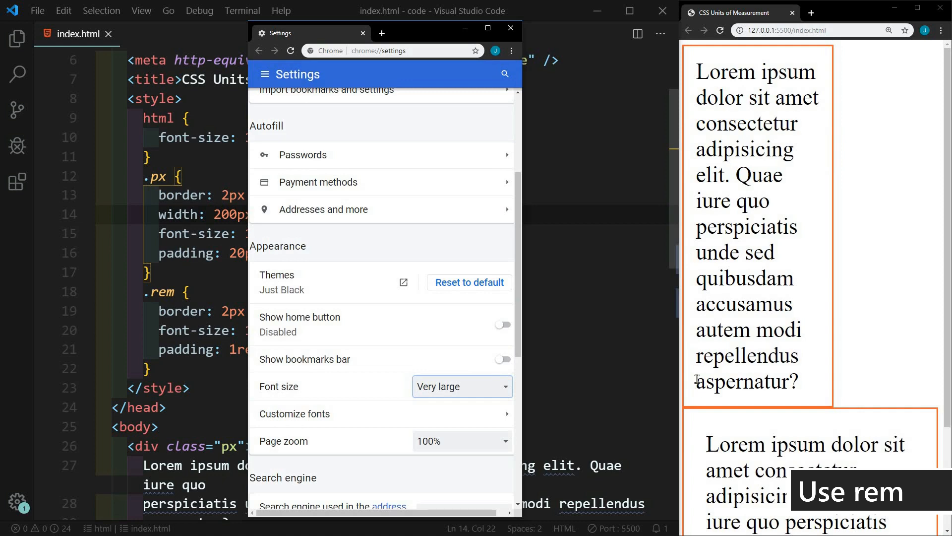
pyautogui.scroll(-3)
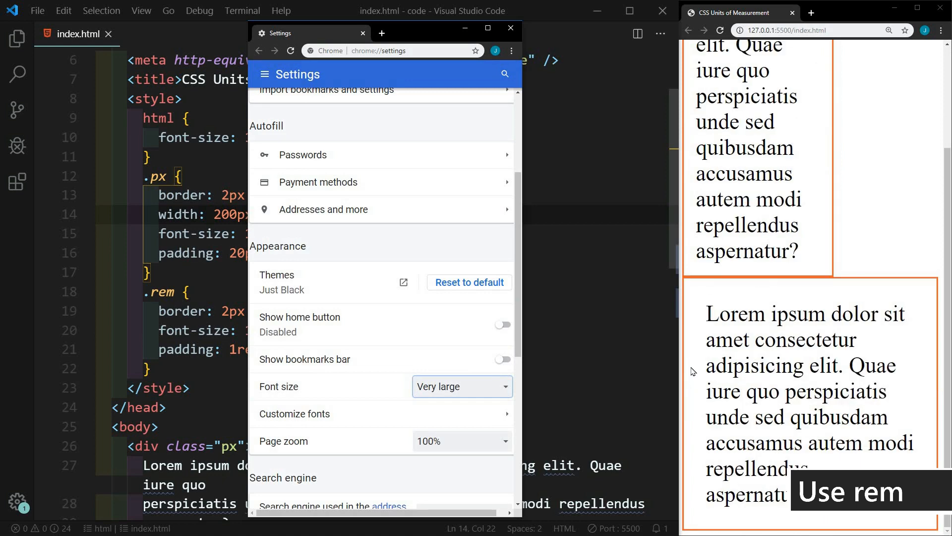
pyautogui.click(461, 386)
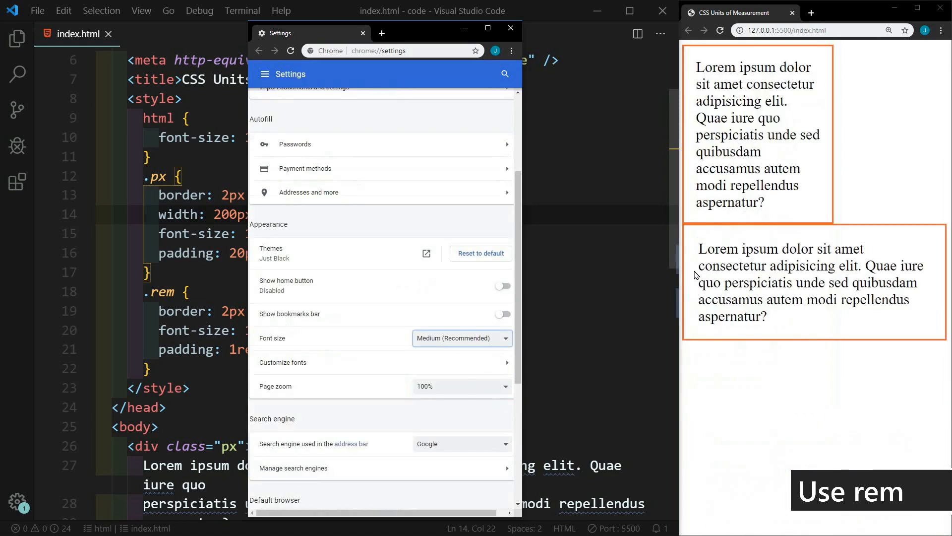
pyautogui.click(510, 28)
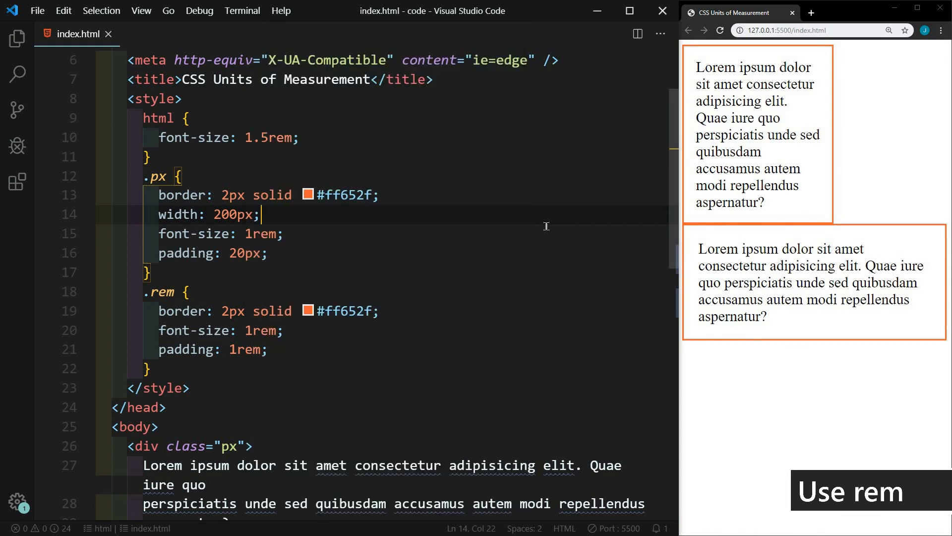